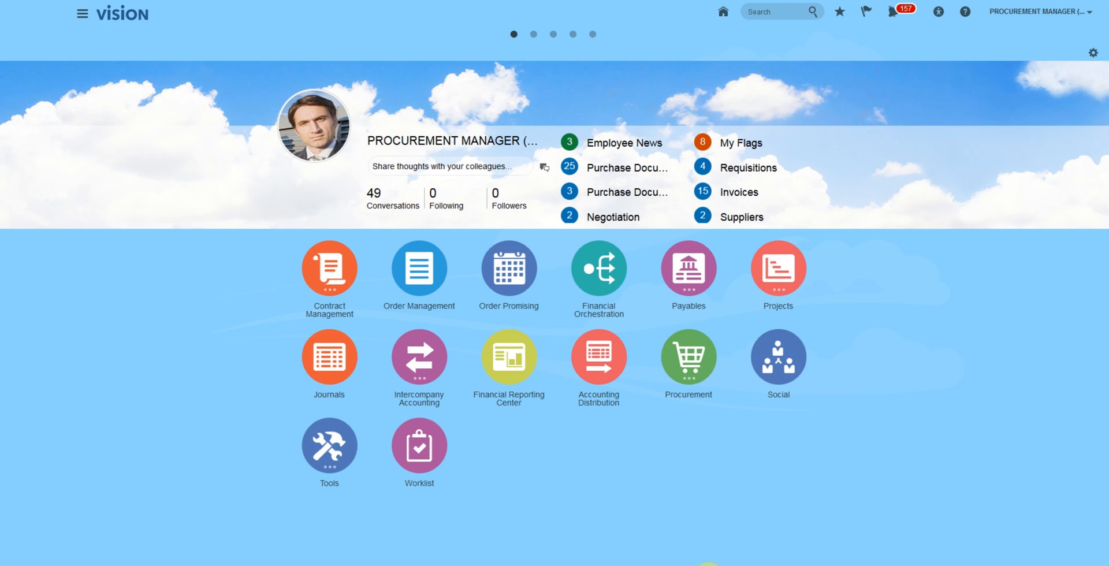
pyautogui.moveTo(708, 531)
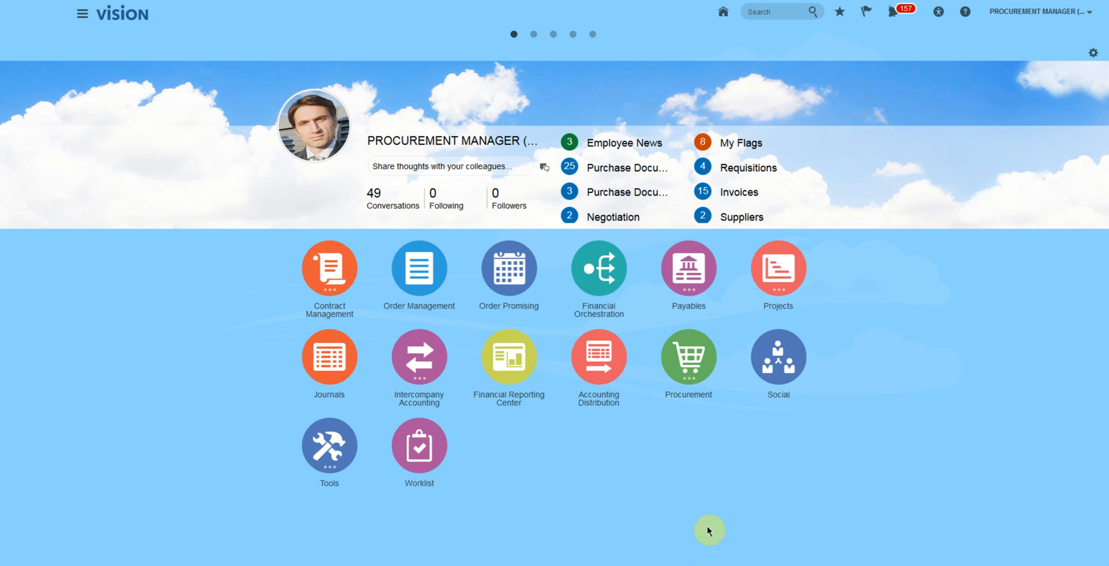
# Expand the Procurement group on the home page to show its work areas.
pyautogui.click(687, 363)
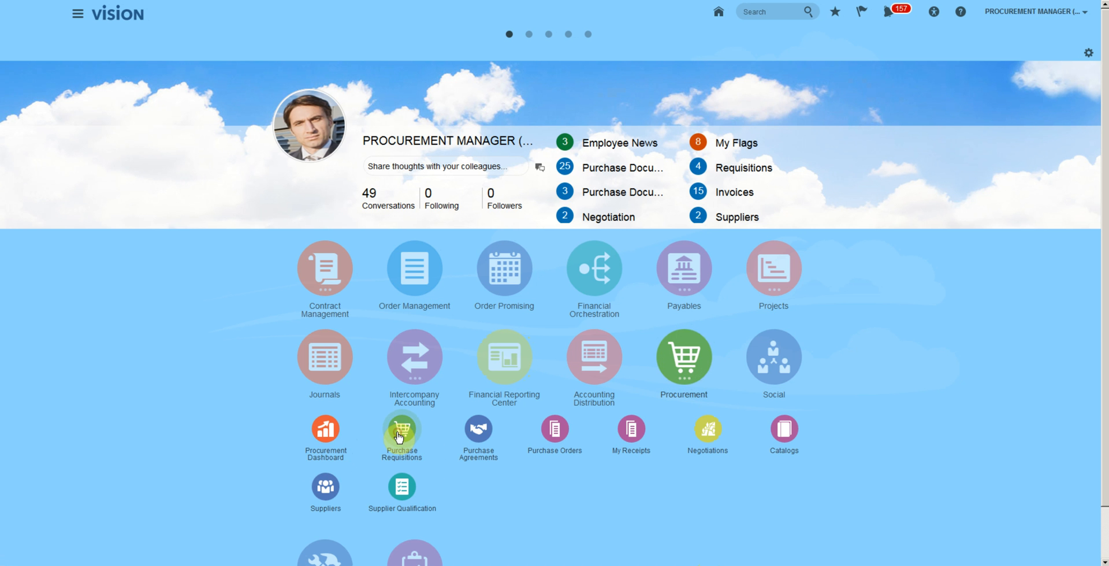
# From Purchase Requisitions, start a Request Noncatalog Item via More Tasks.
pyautogui.click(402, 432)
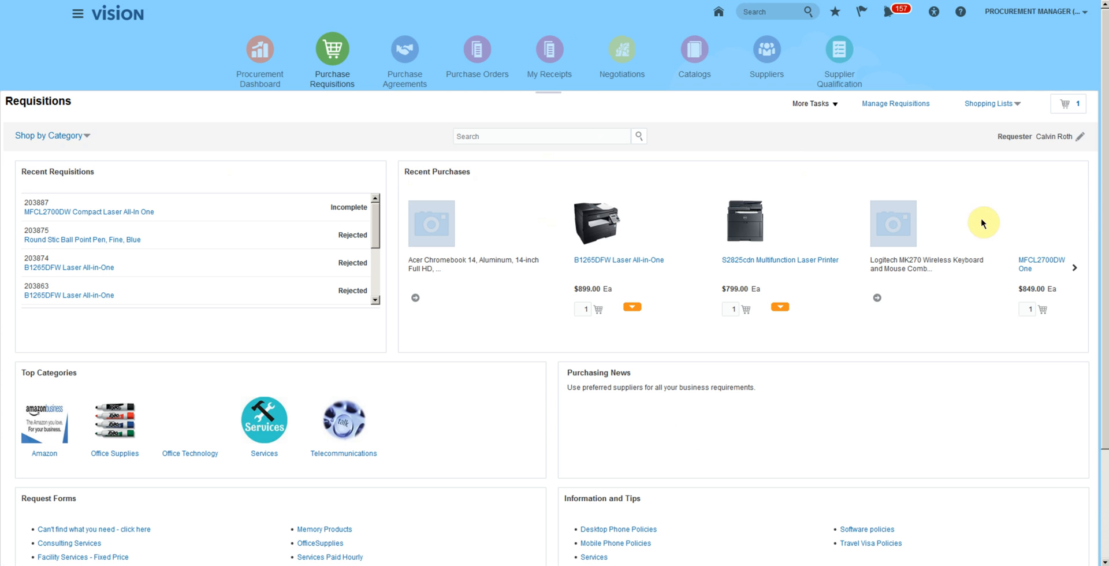
pyautogui.click(812, 103)
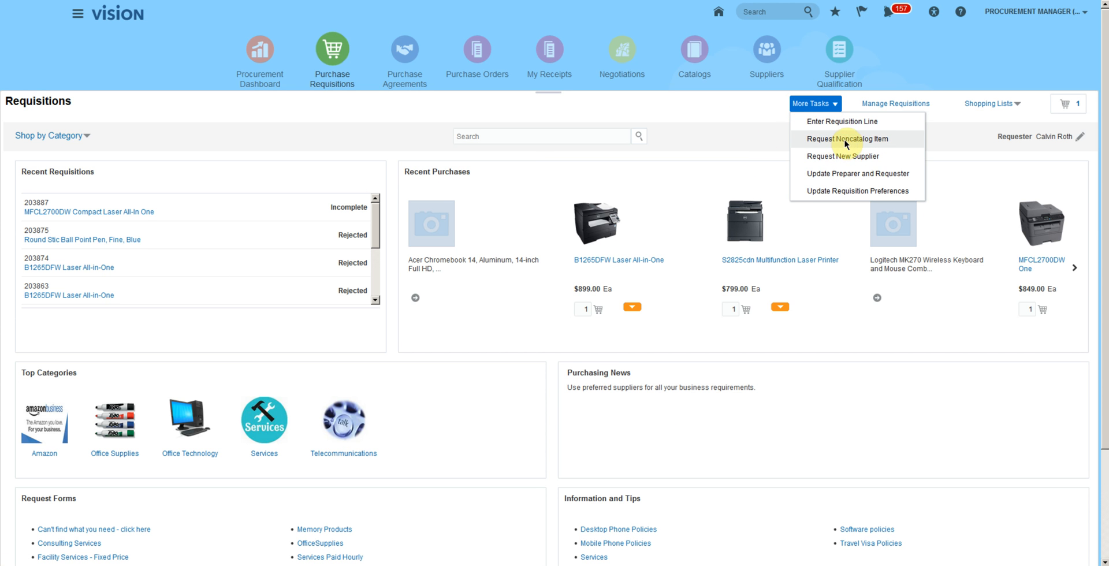
pyautogui.click(843, 139)
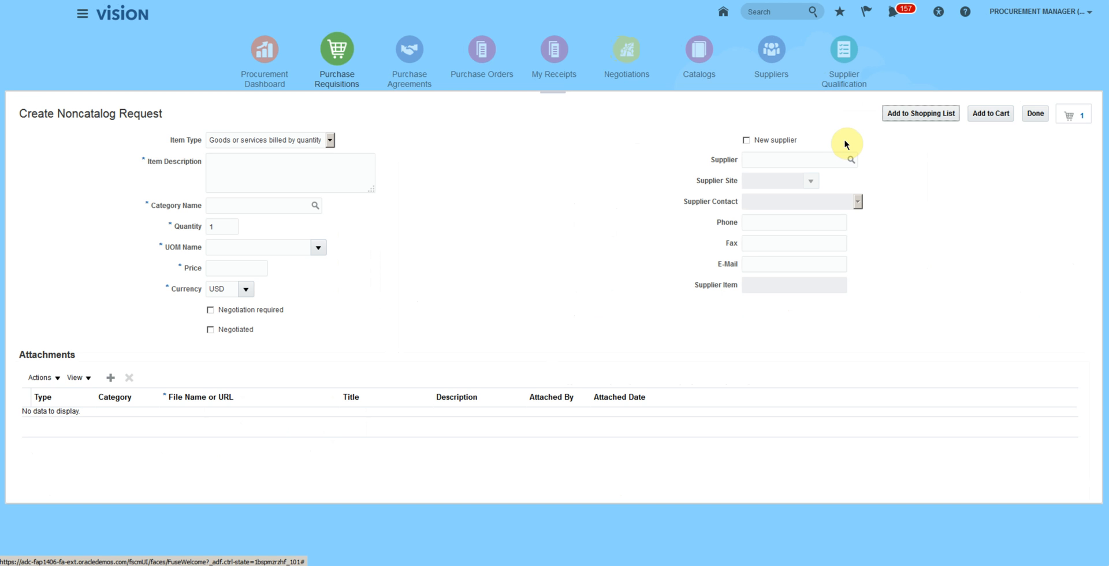
pyautogui.moveTo(610, 148)
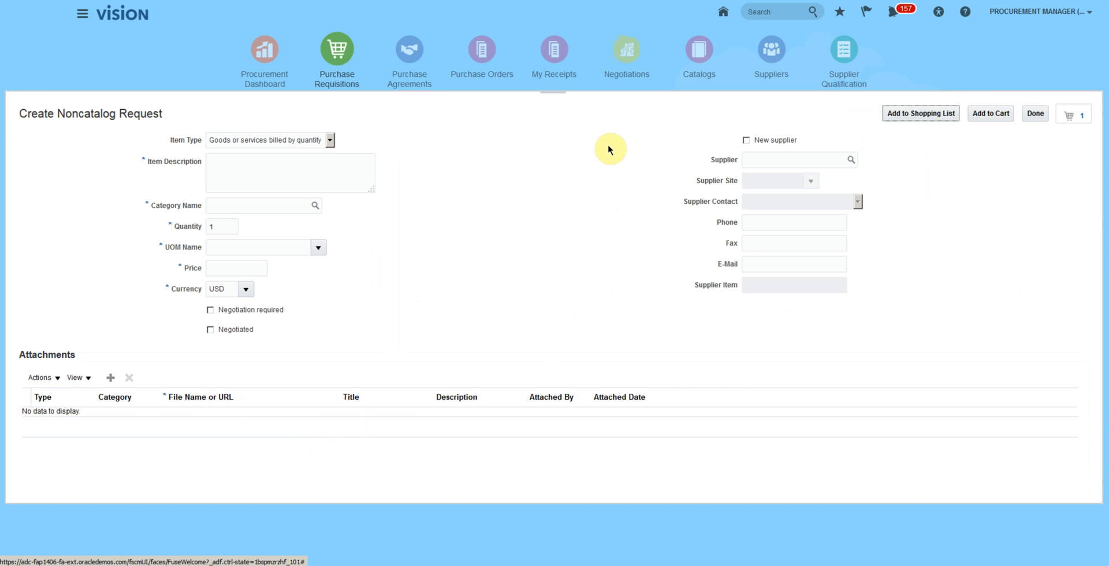
# Enter item Bucket, category Cleaning Supplies, quantity 5 Ea, price 4.00 USD.
pyautogui.click(290, 173)
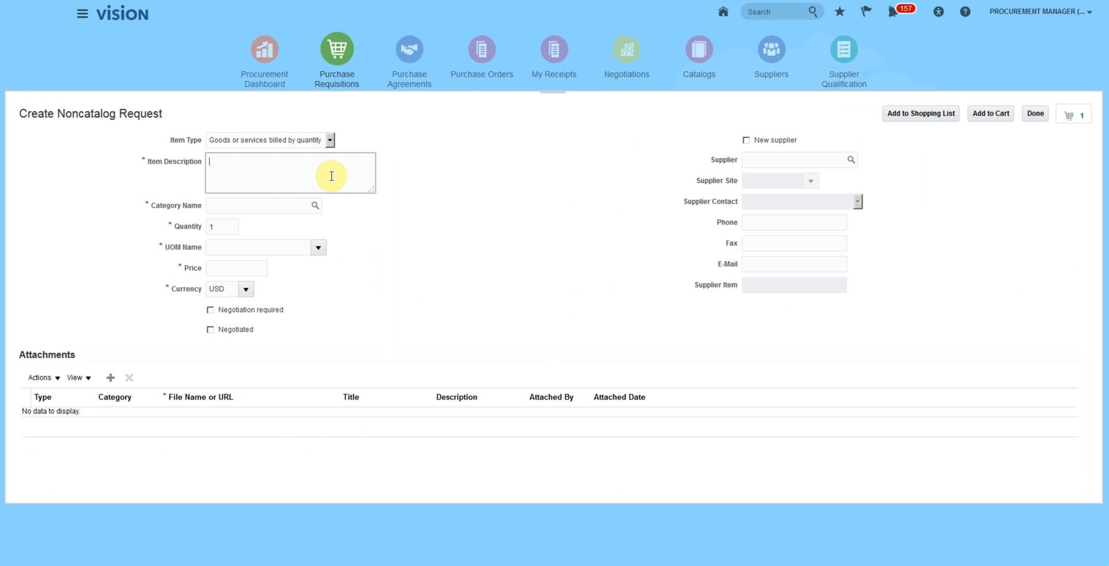
pyautogui.write('B')
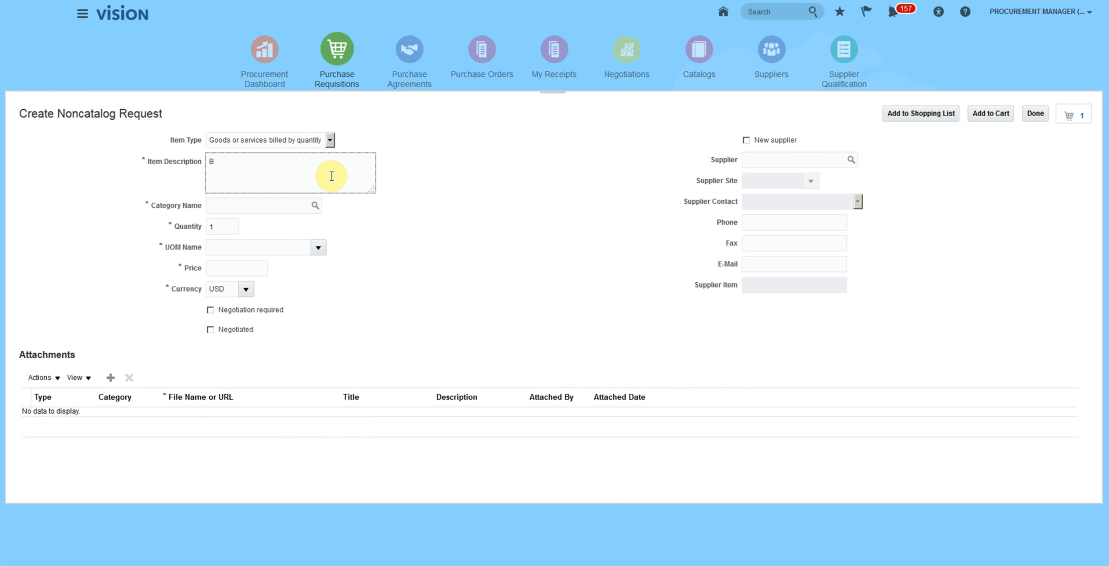
pyautogui.write('cl')
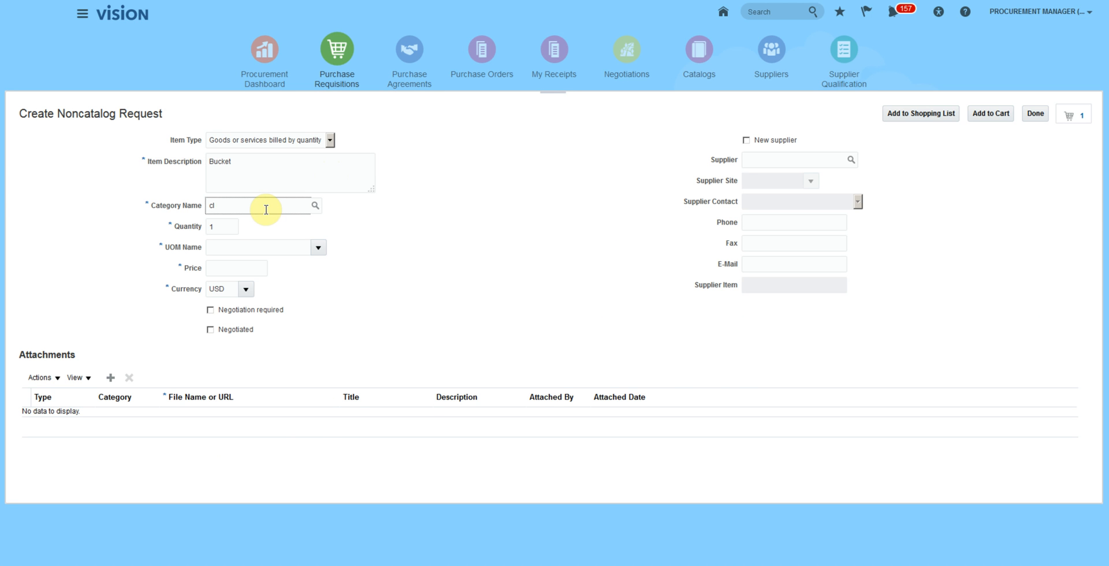
pyautogui.write('Cleaning Supplies')
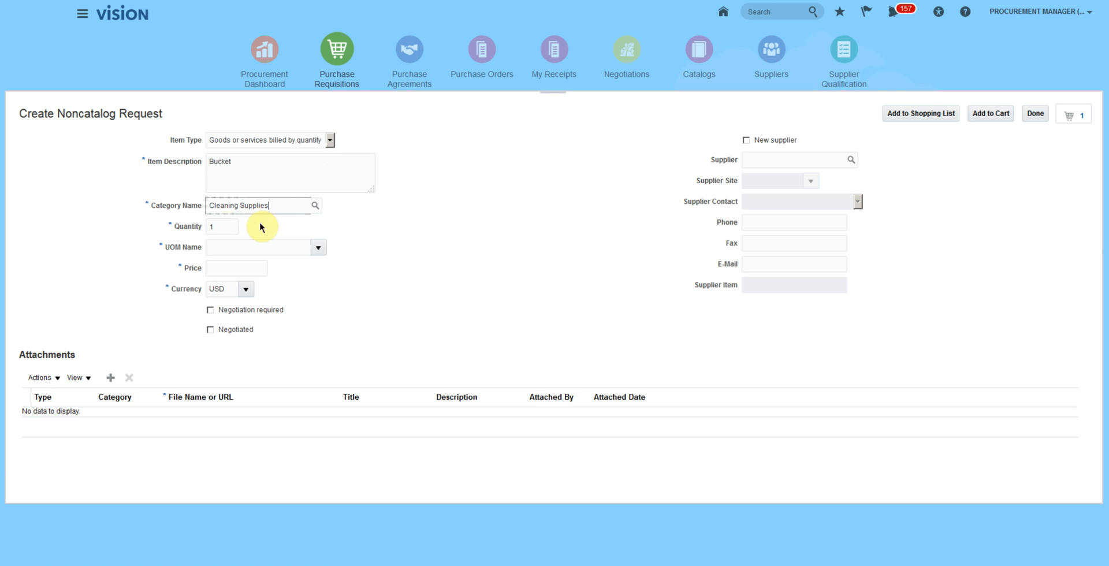
pyautogui.click(222, 227)
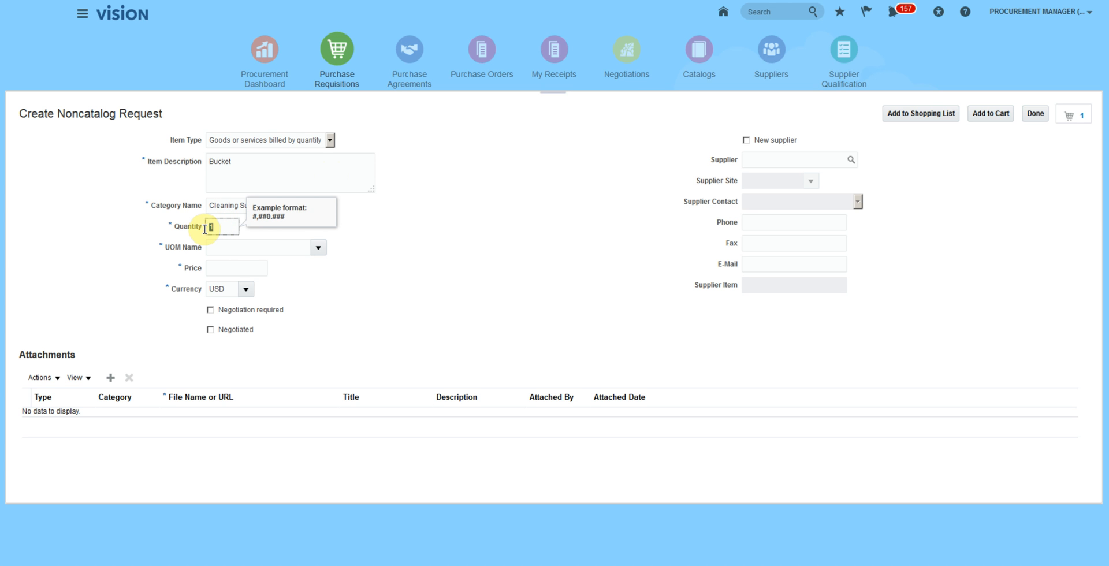
pyautogui.write('5')
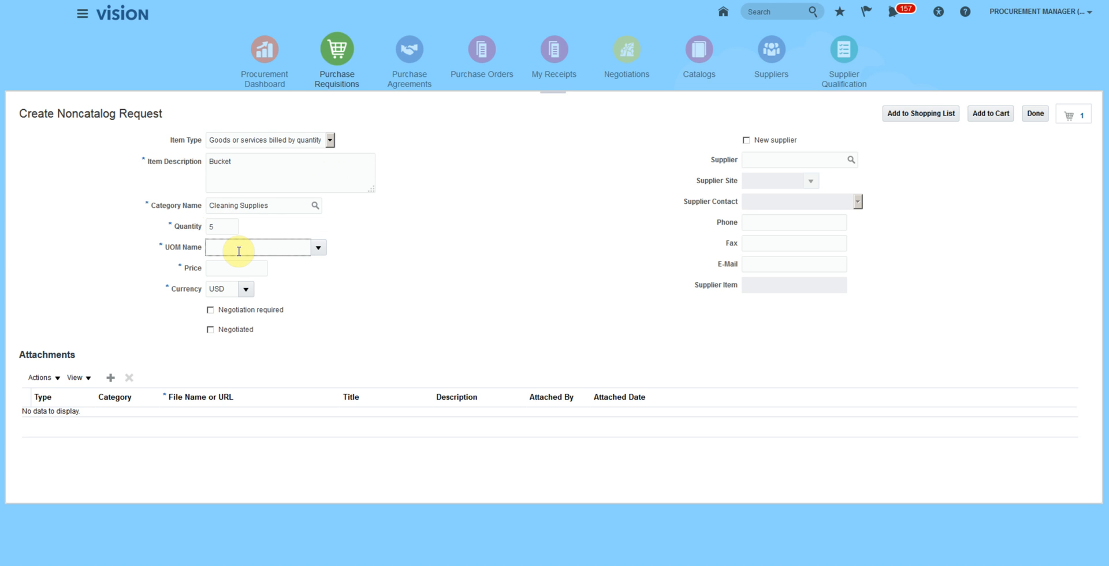
pyautogui.write('Ea')
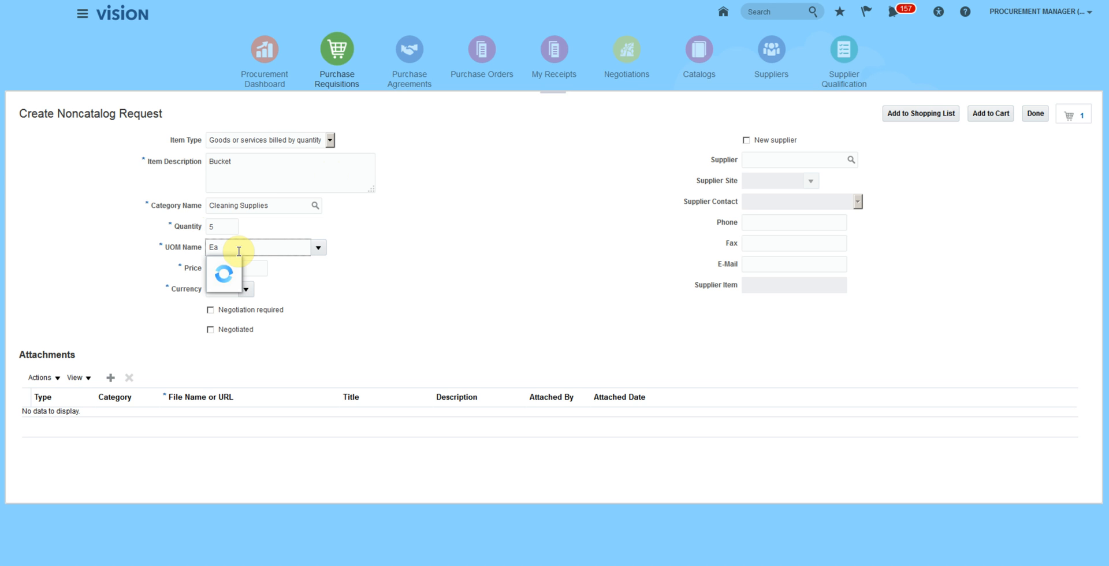
pyautogui.click(237, 268)
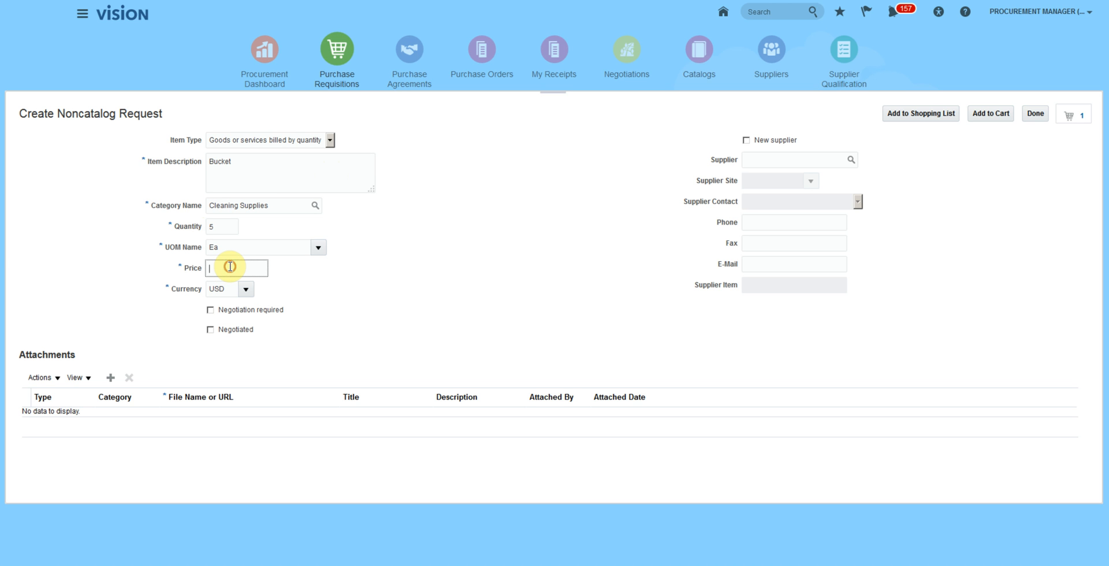
pyautogui.write('4')
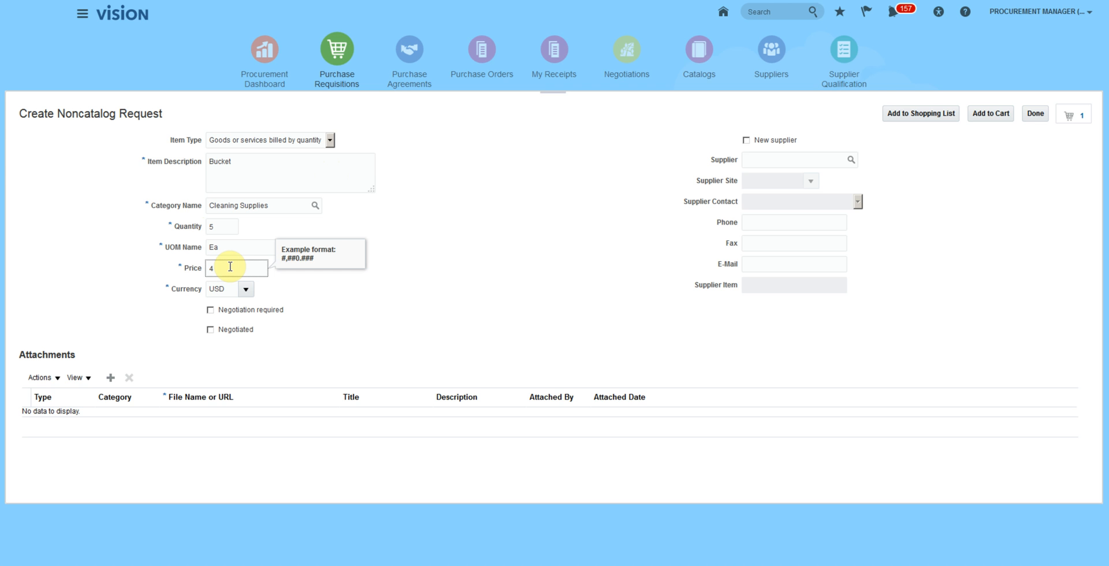
pyautogui.write('.00')
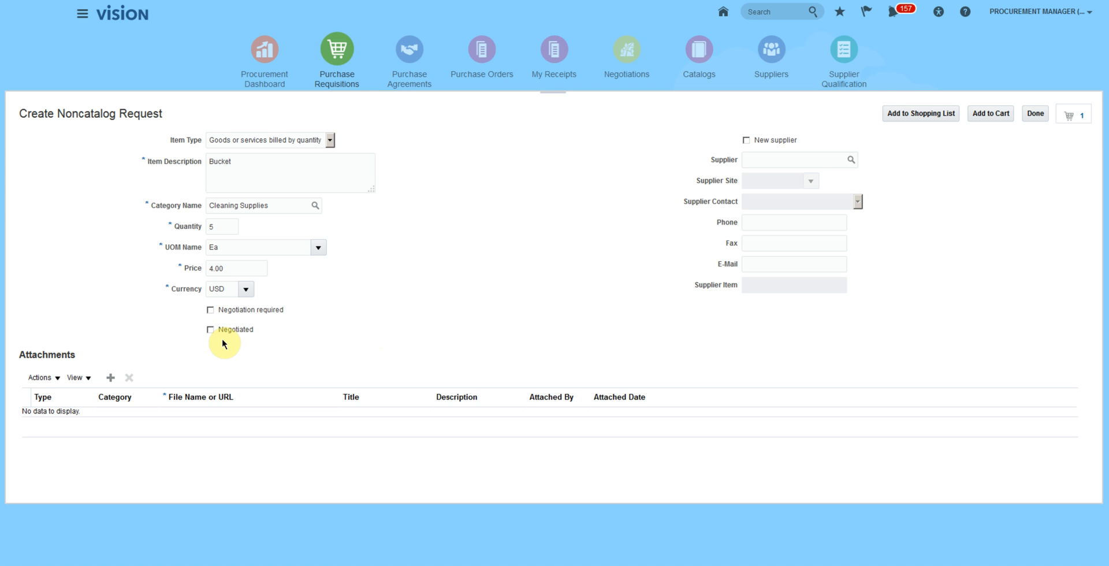
# Tick the Negotiated checkbox for the Bucket request's price.
pyautogui.click(210, 330)
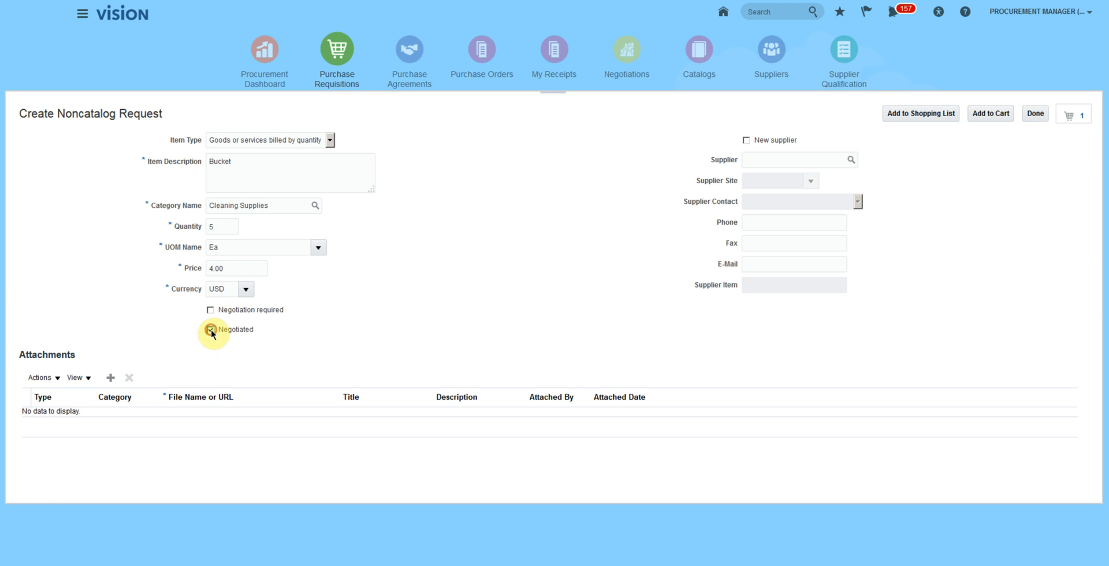
pyautogui.click(211, 330)
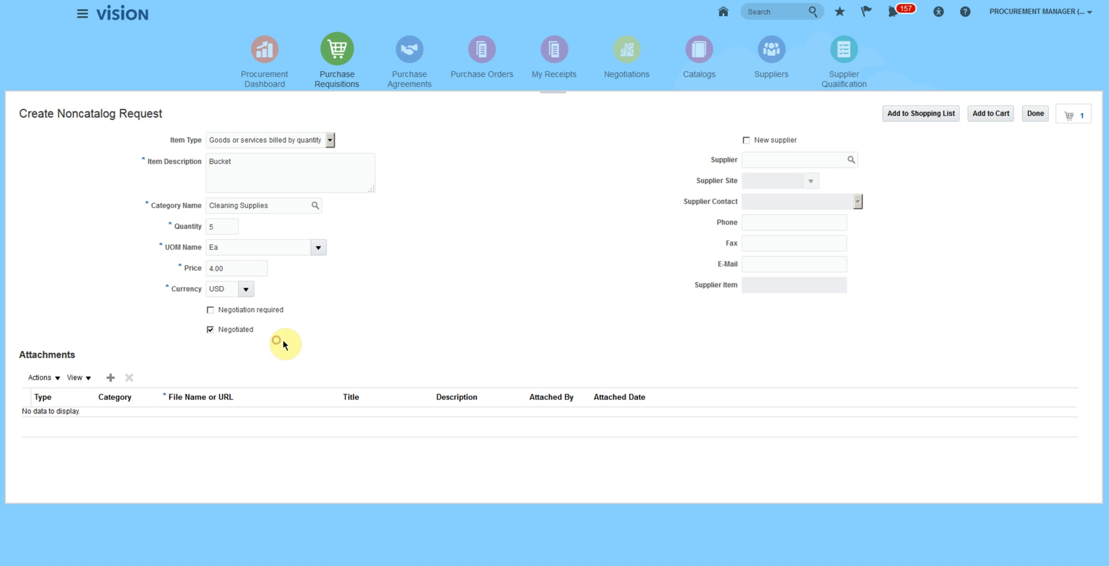
pyautogui.moveTo(385, 323)
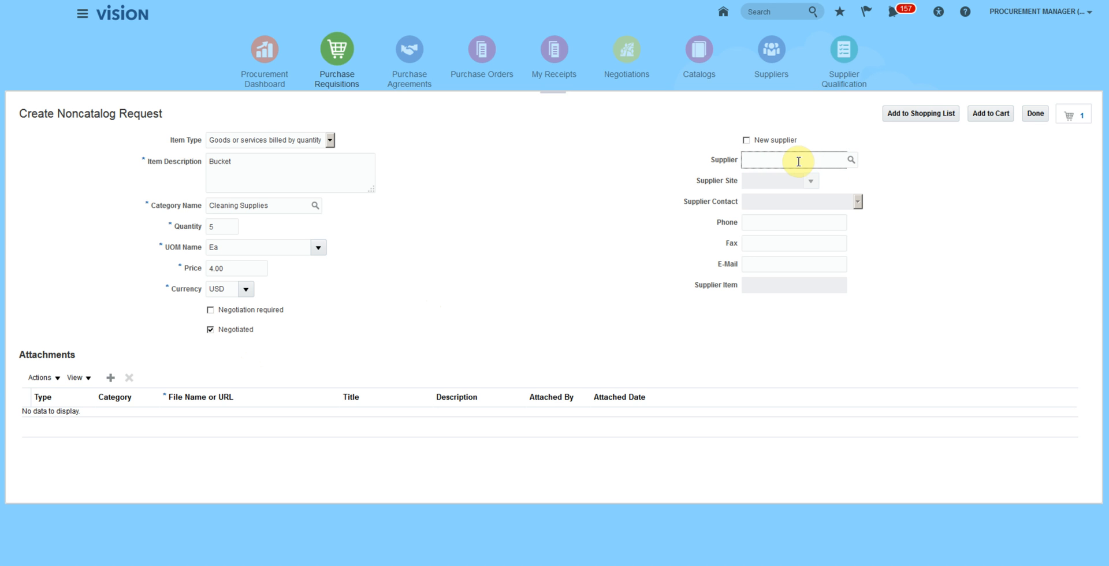
pyautogui.moveTo(851, 160)
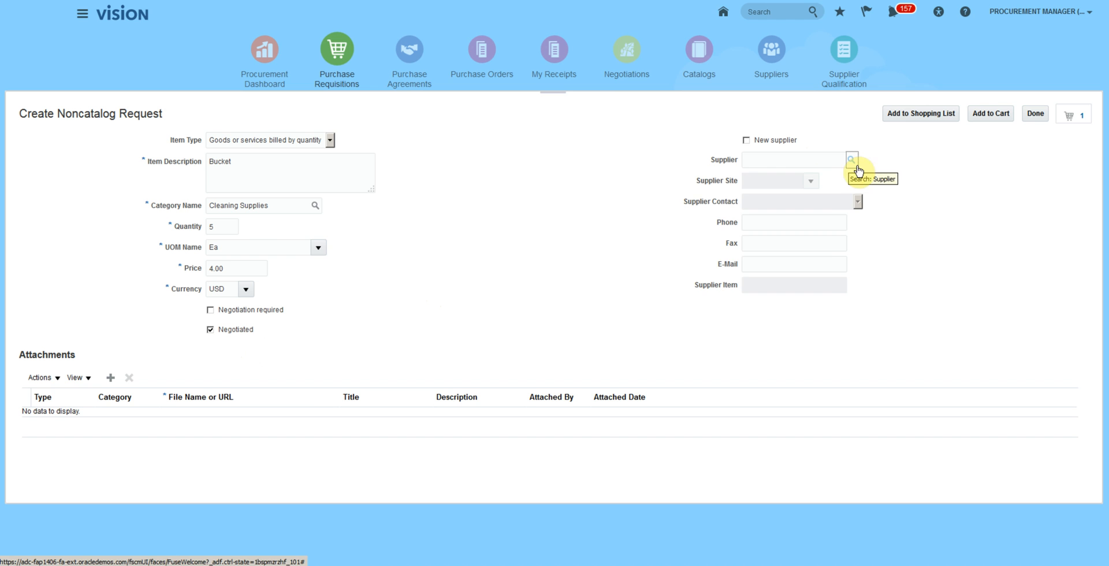
# Search suppliers with % and select Building Management, defaulting site BM US1 and contact.
pyautogui.click(851, 160)
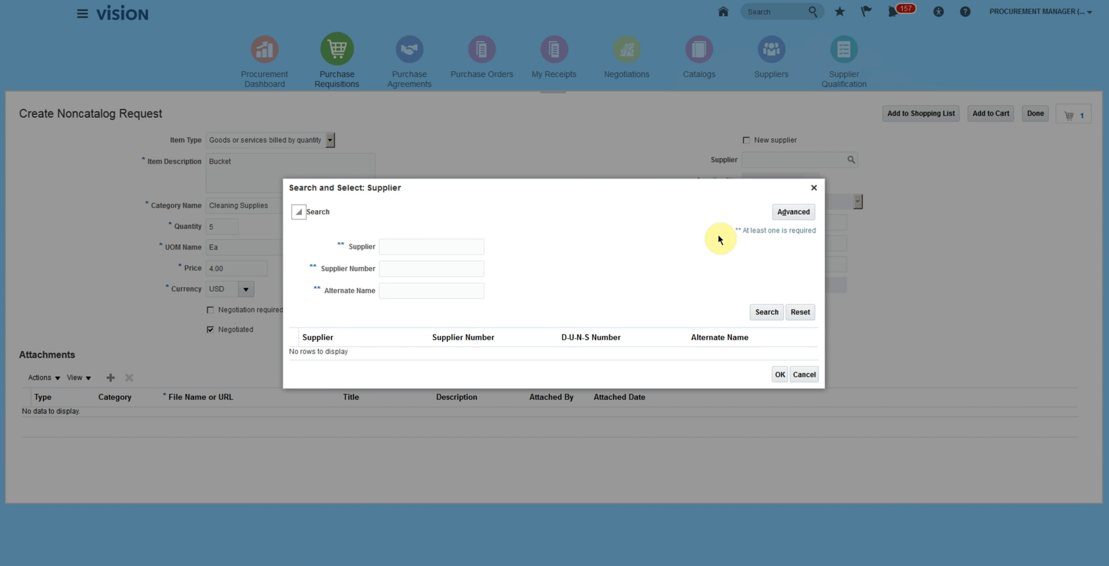
pyautogui.click(793, 211)
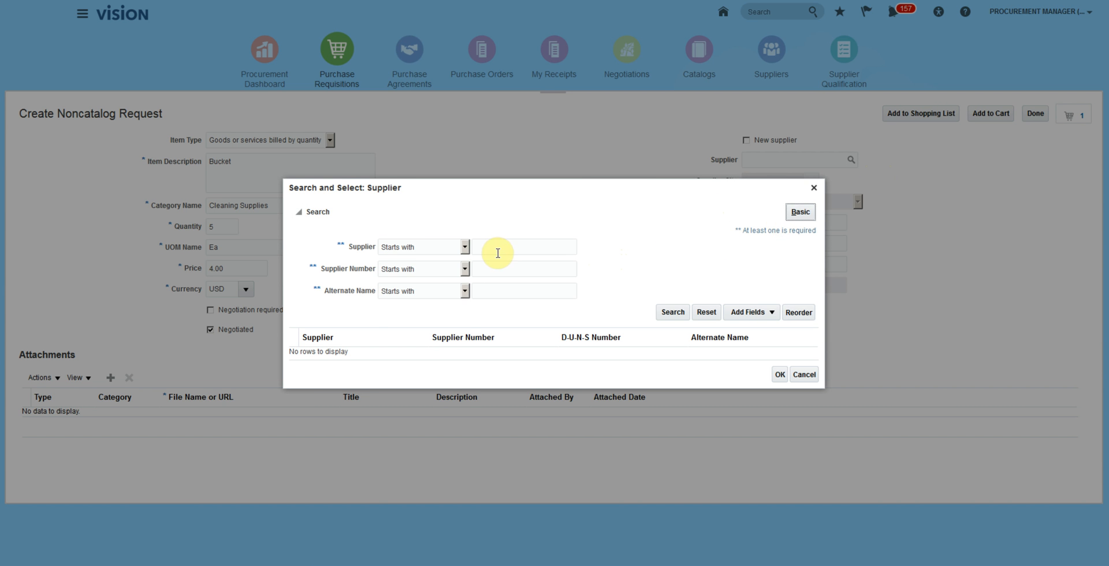
pyautogui.click(423, 247)
pyautogui.write('%')
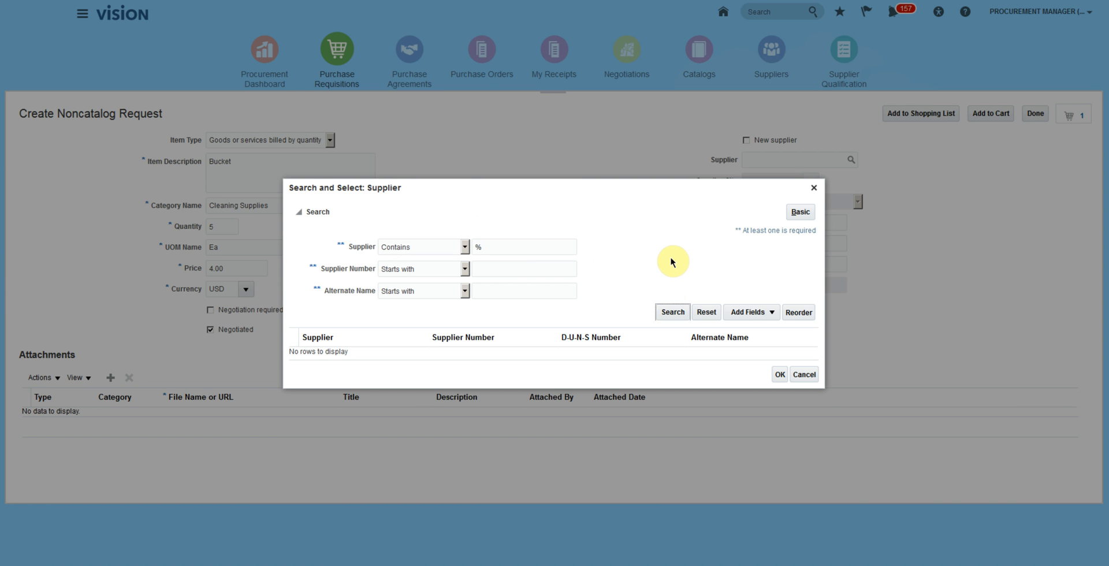
pyautogui.click(672, 312)
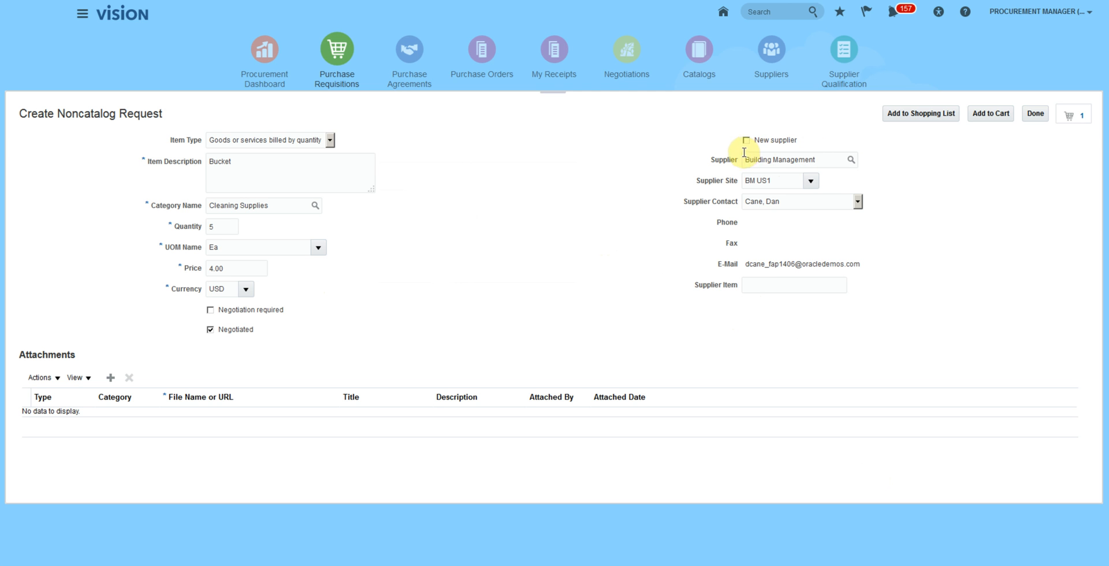
pyautogui.moveTo(303, 339)
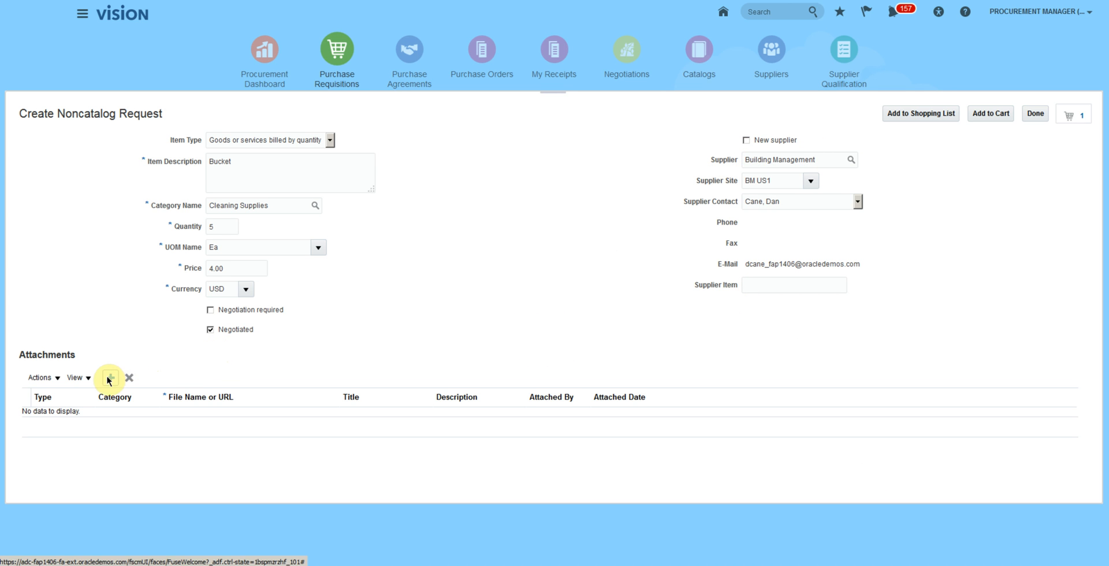
pyautogui.moveTo(442, 351)
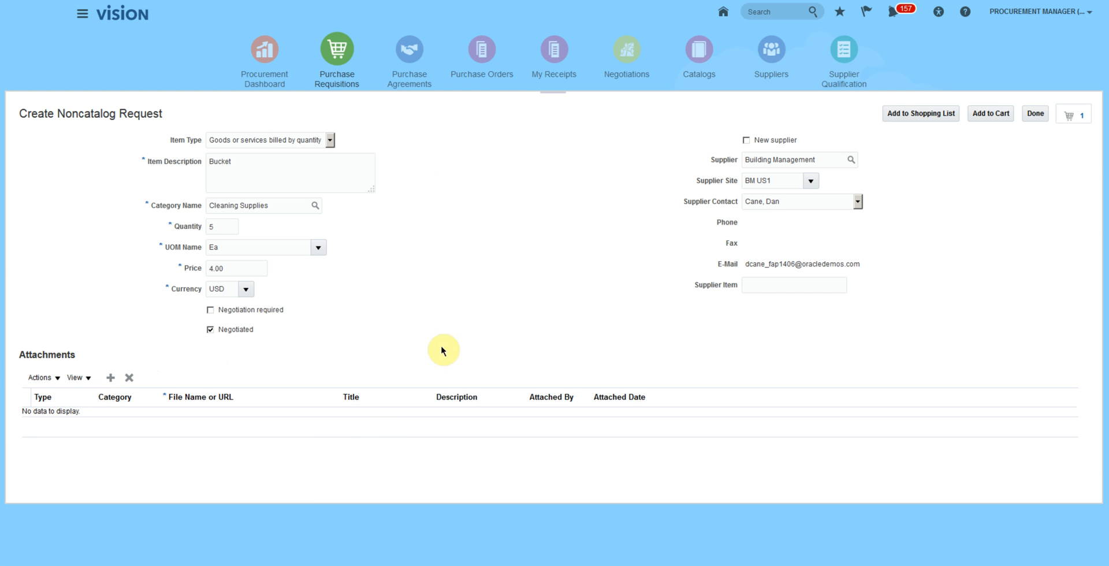
pyautogui.click(110, 377)
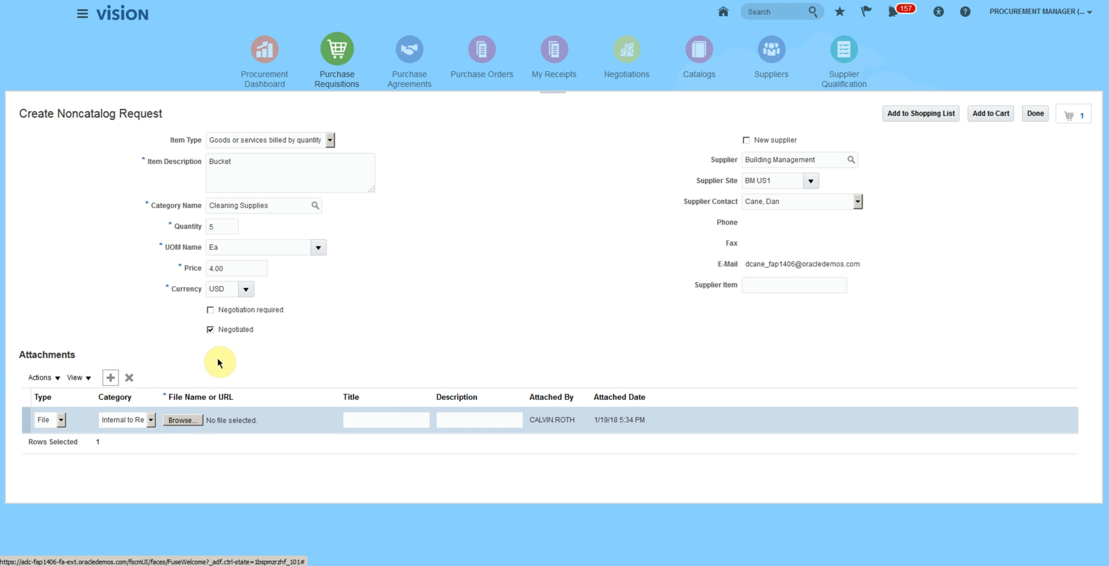
pyautogui.click(60, 420)
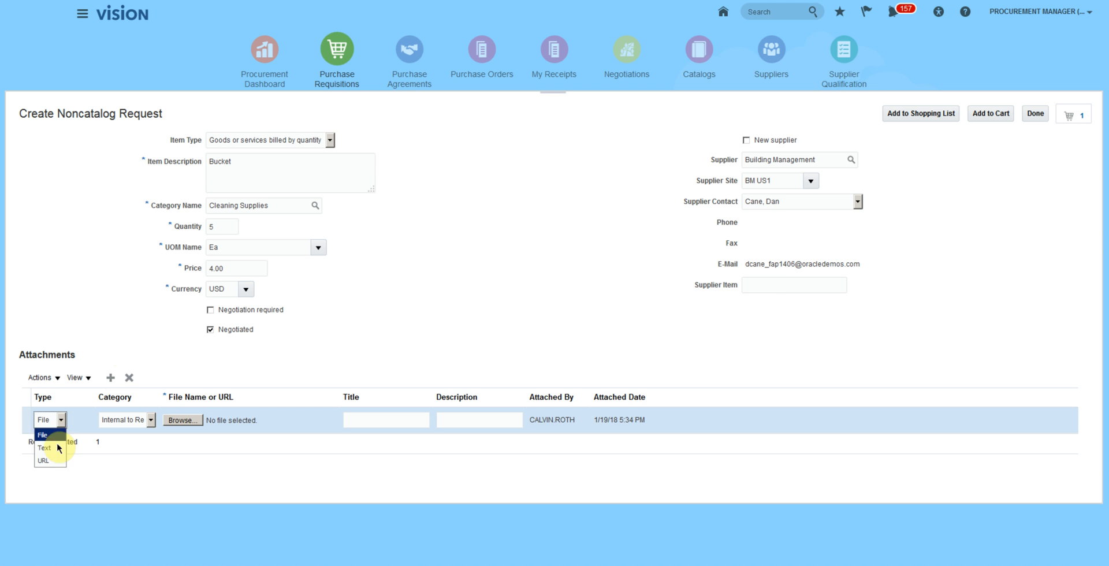
pyautogui.click(149, 419)
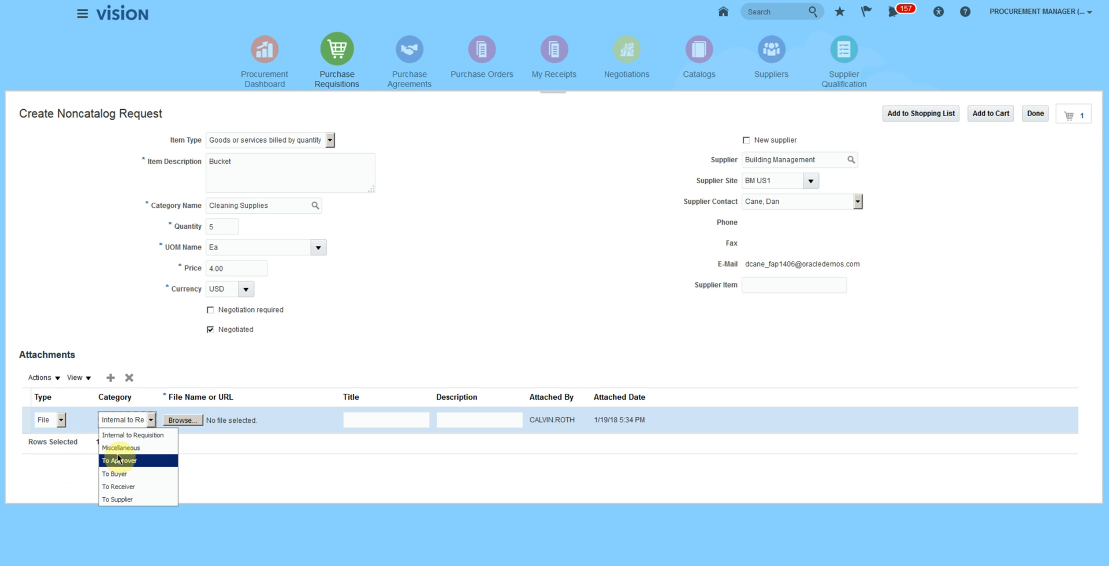
pyautogui.moveTo(118, 486)
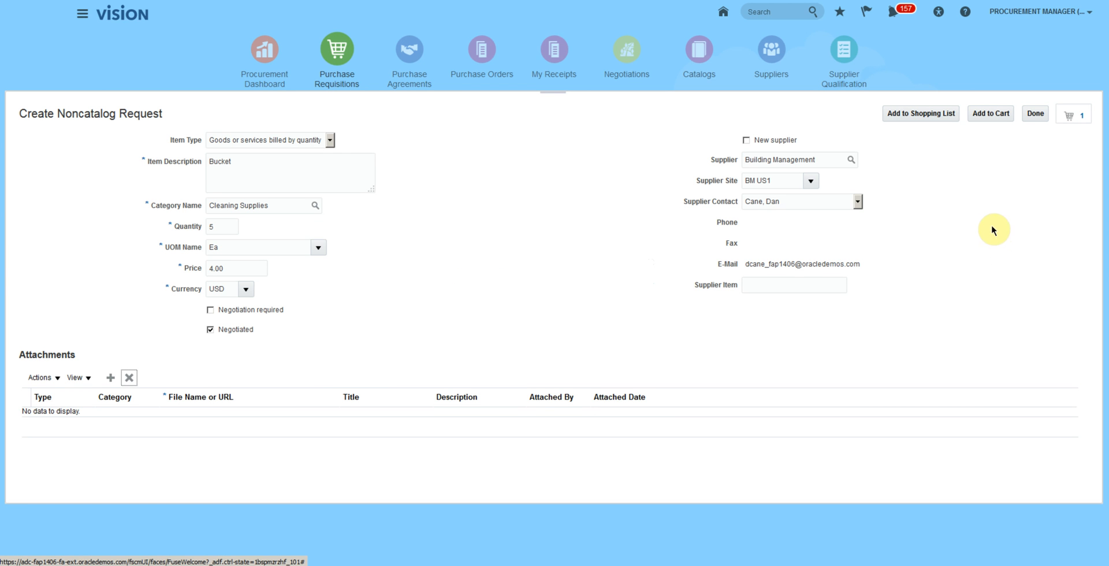
pyautogui.moveTo(716, 345)
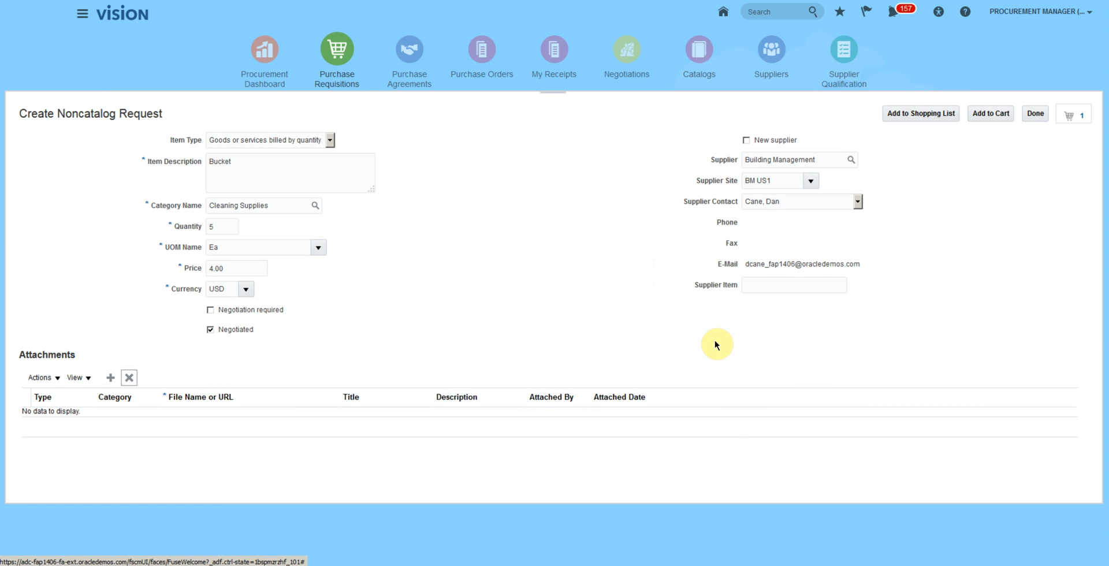
pyautogui.moveTo(1034, 224)
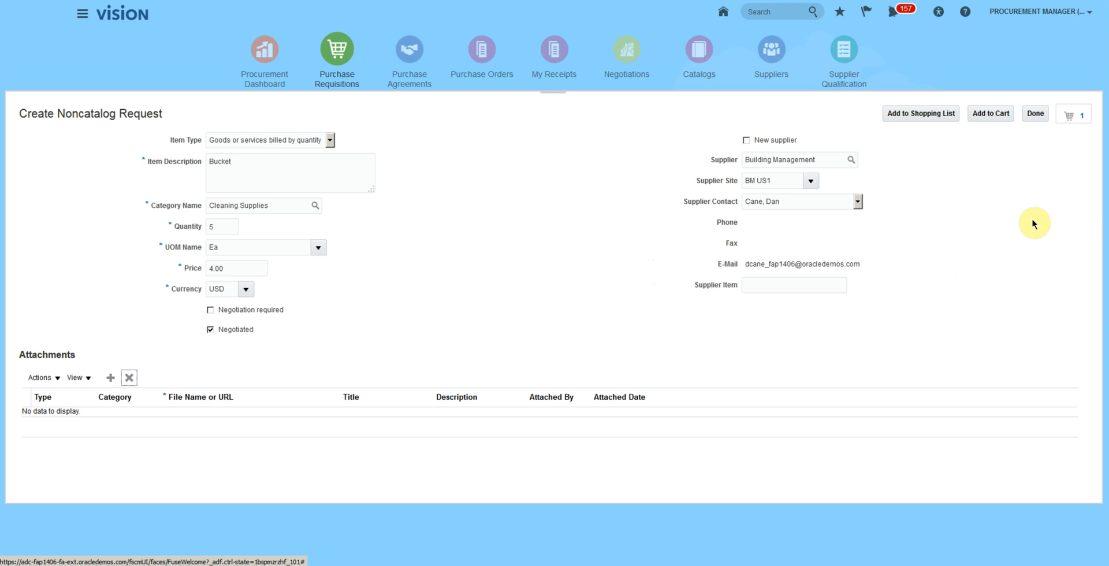
pyautogui.moveTo(1035, 113)
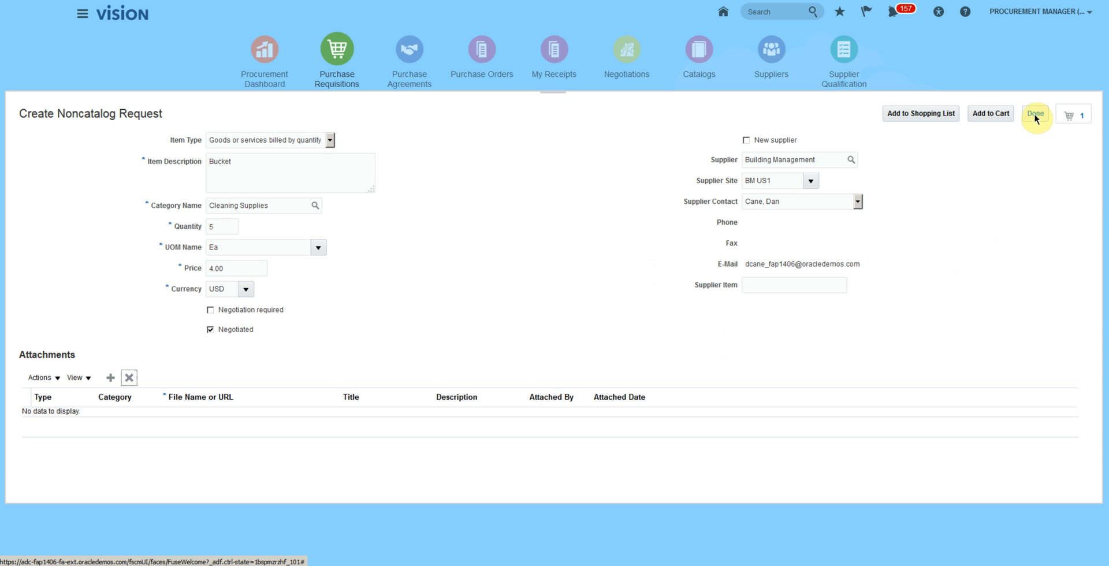
pyautogui.moveTo(1035, 163)
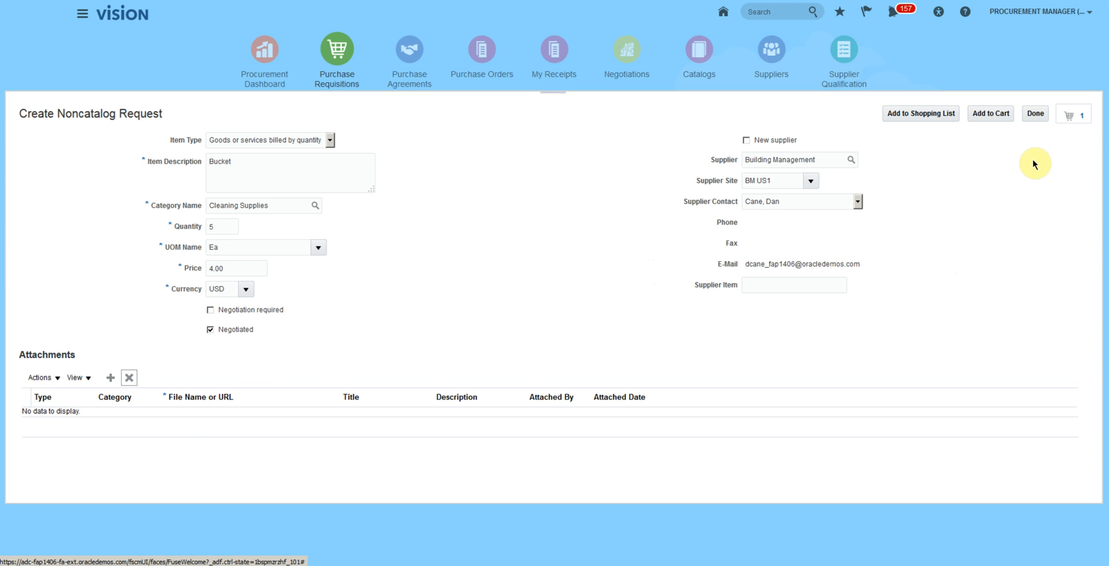
# Add the Bucket request to the cart, bringing it to 2 items.
pyautogui.click(921, 114)
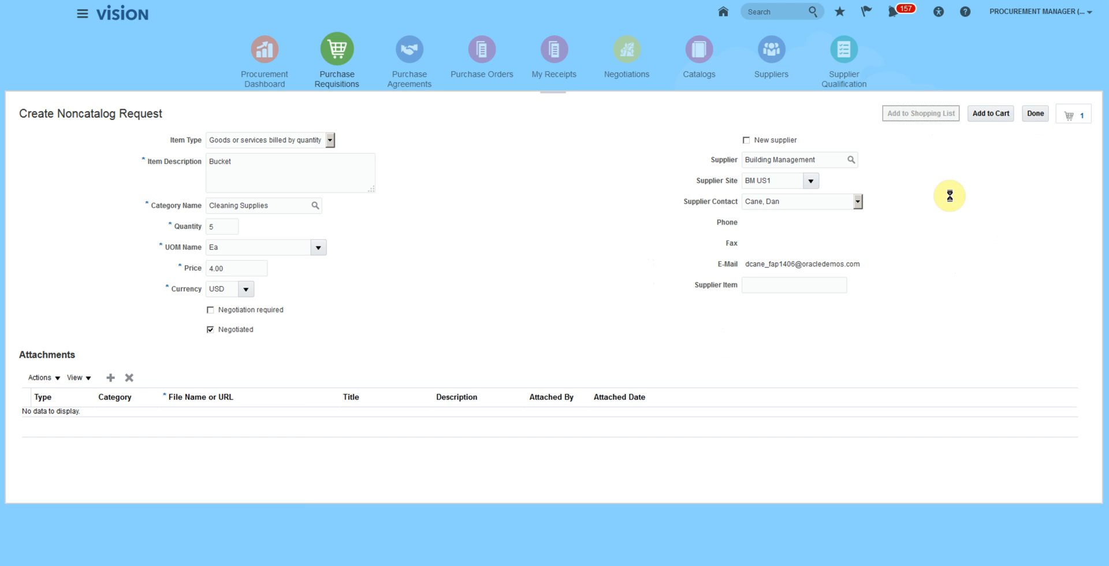
pyautogui.click(920, 113)
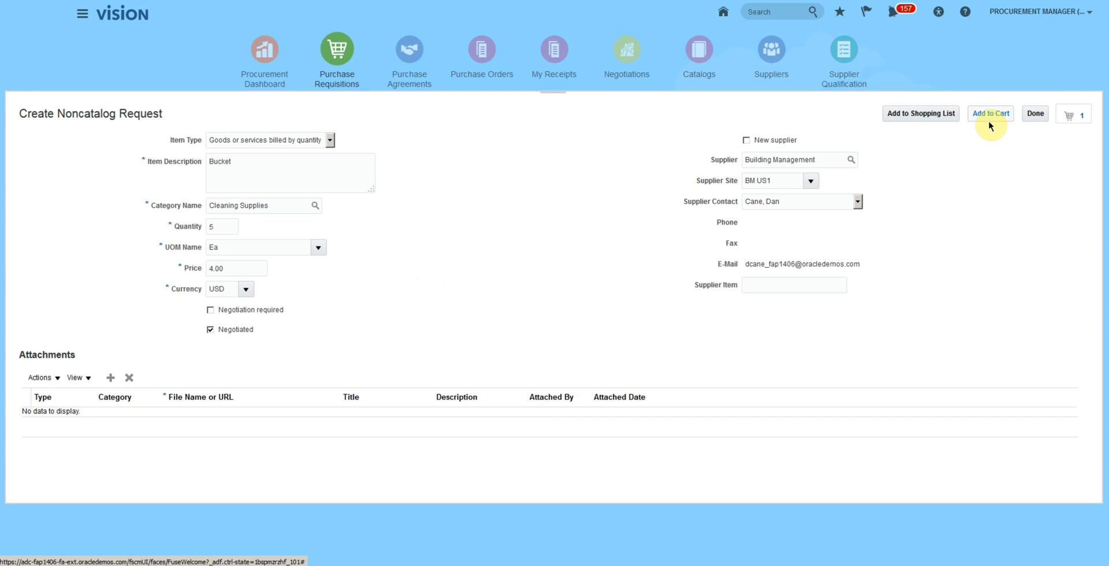
pyautogui.click(991, 113)
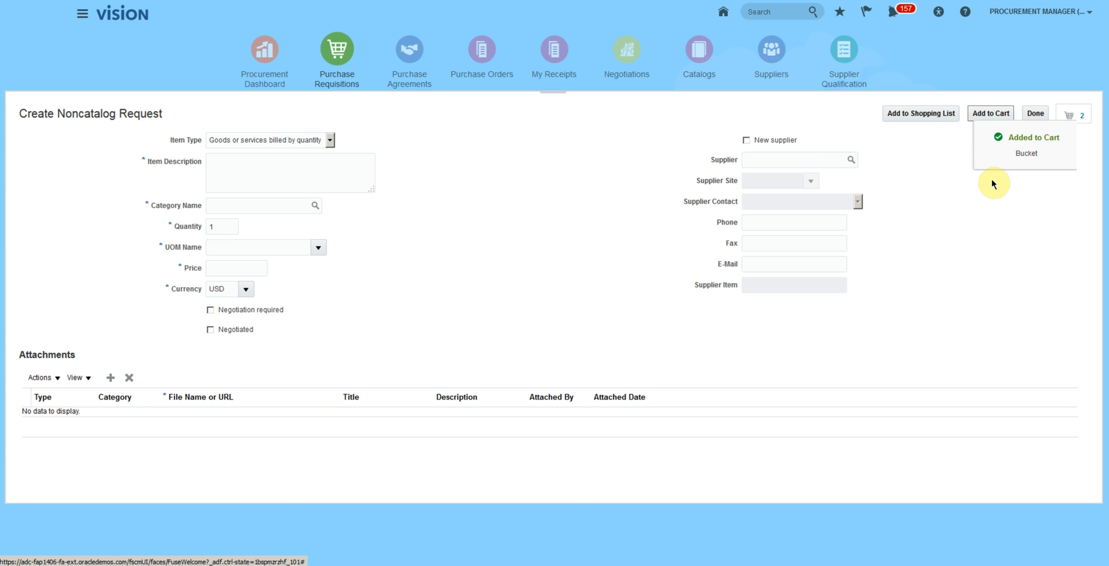
pyautogui.moveTo(1072, 113)
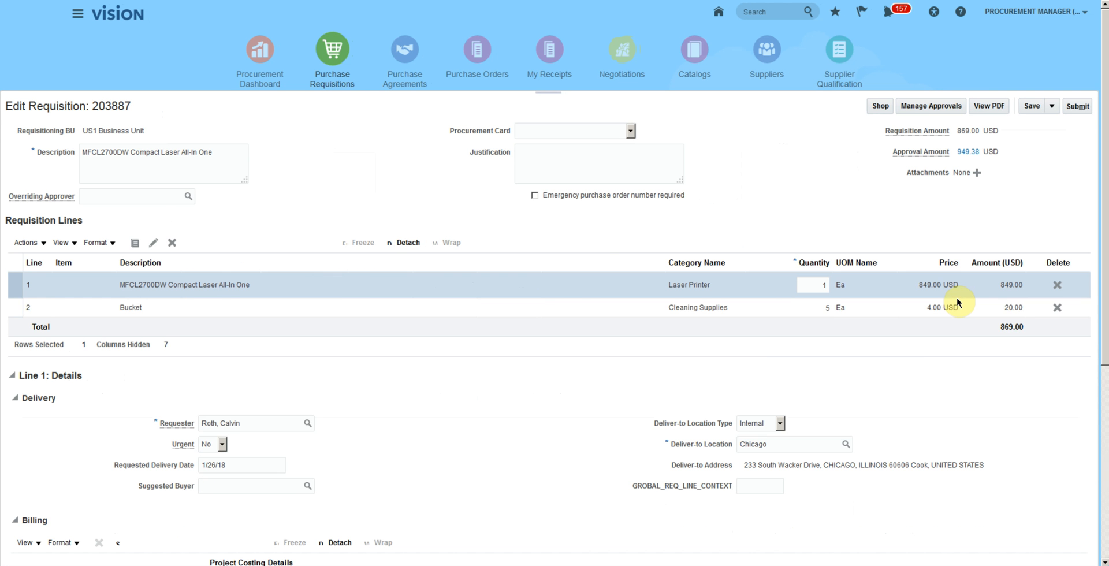
# Scroll to Line 1 Details and the Billing section of requisition 203887.
pyautogui.scroll(-3)
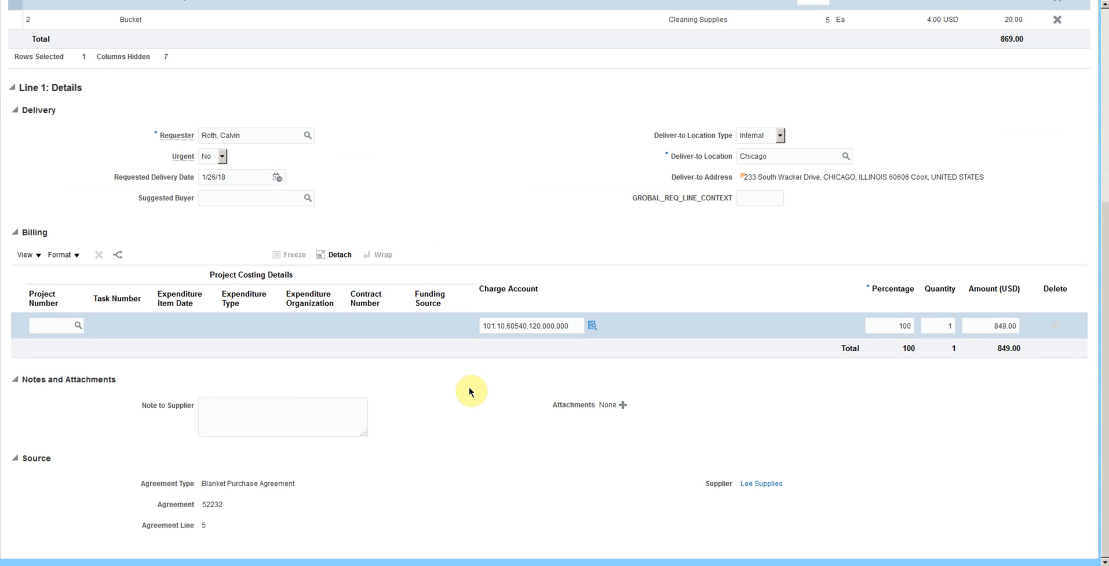
pyautogui.moveTo(257, 353)
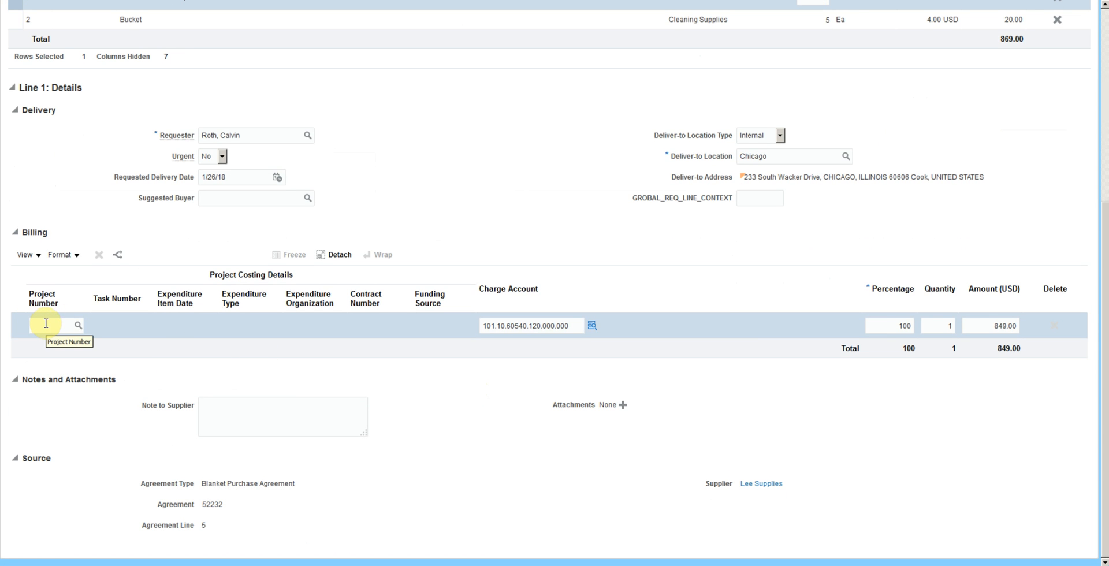
pyautogui.moveTo(119, 331)
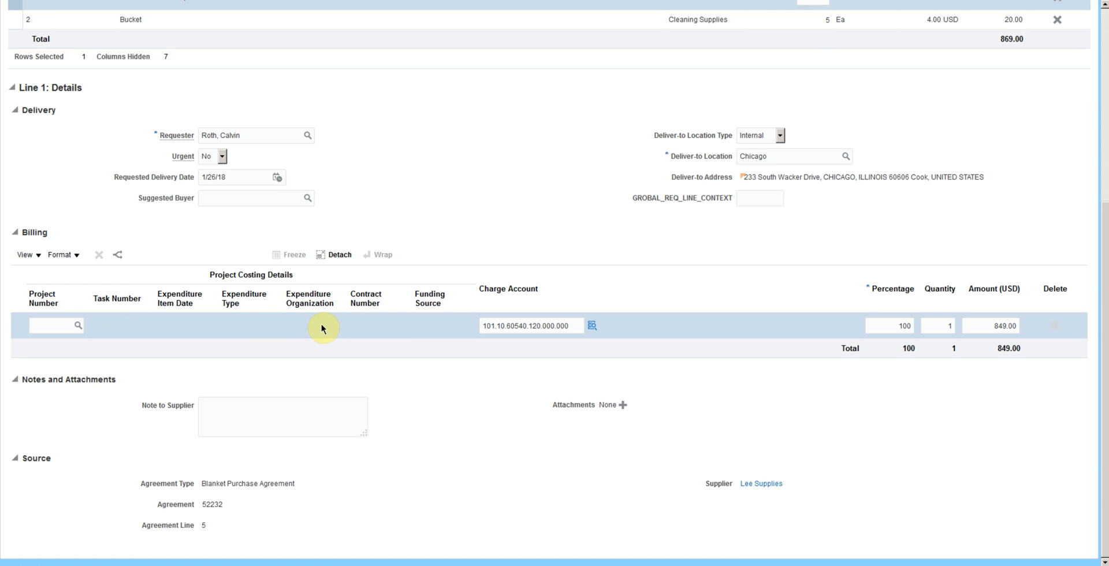
pyautogui.moveTo(439, 331)
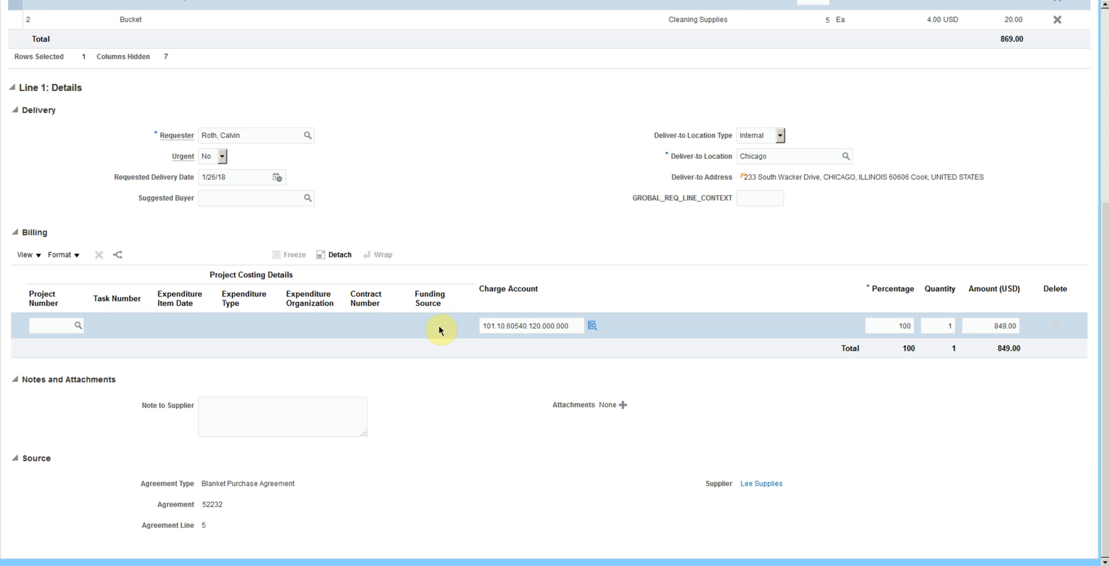
pyautogui.moveTo(471, 367)
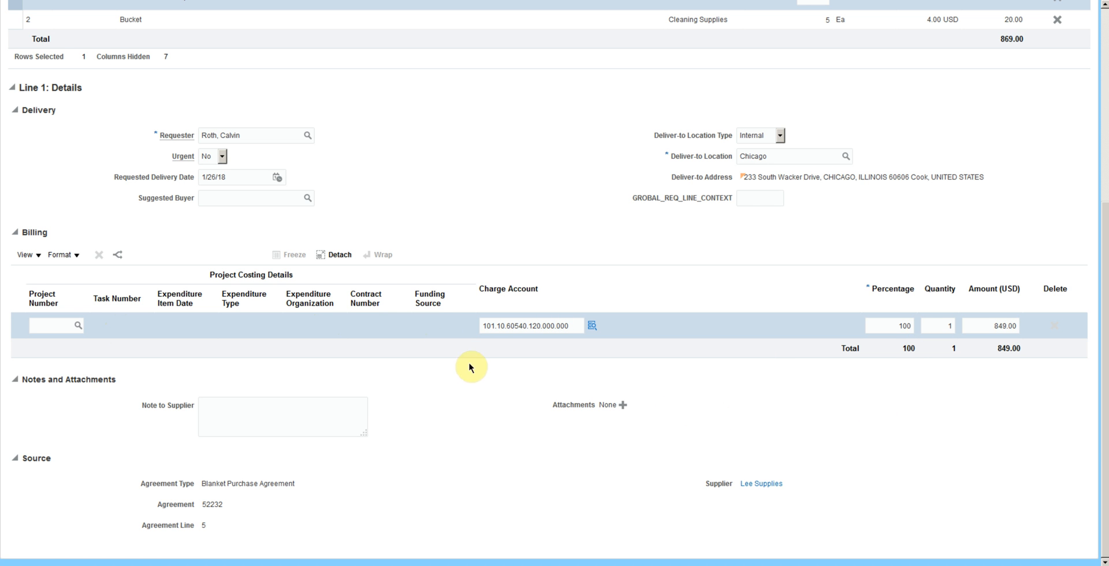
pyautogui.moveTo(116, 255)
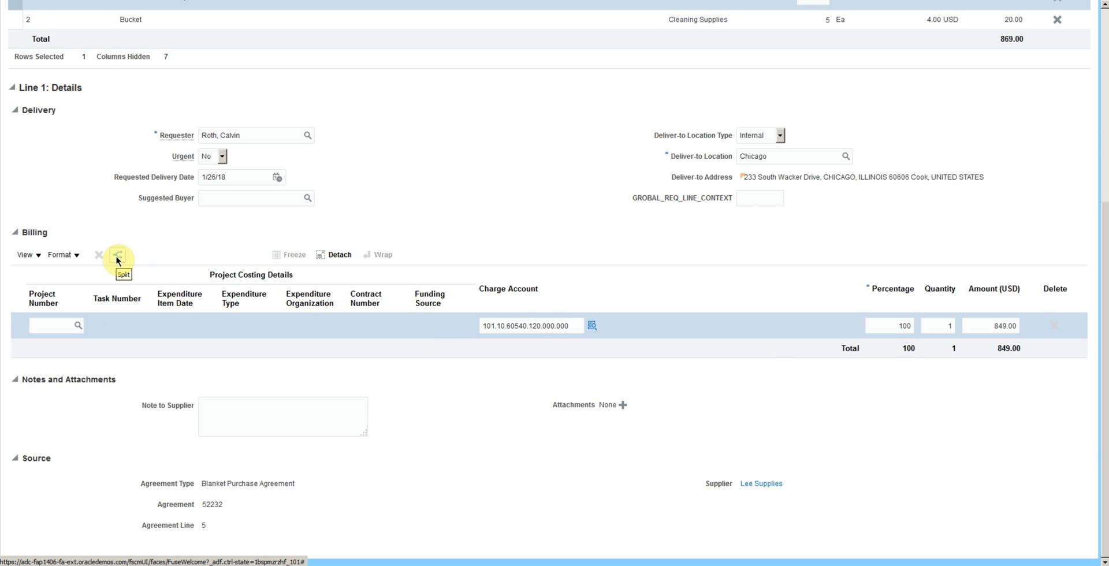
pyautogui.moveTo(881, 334)
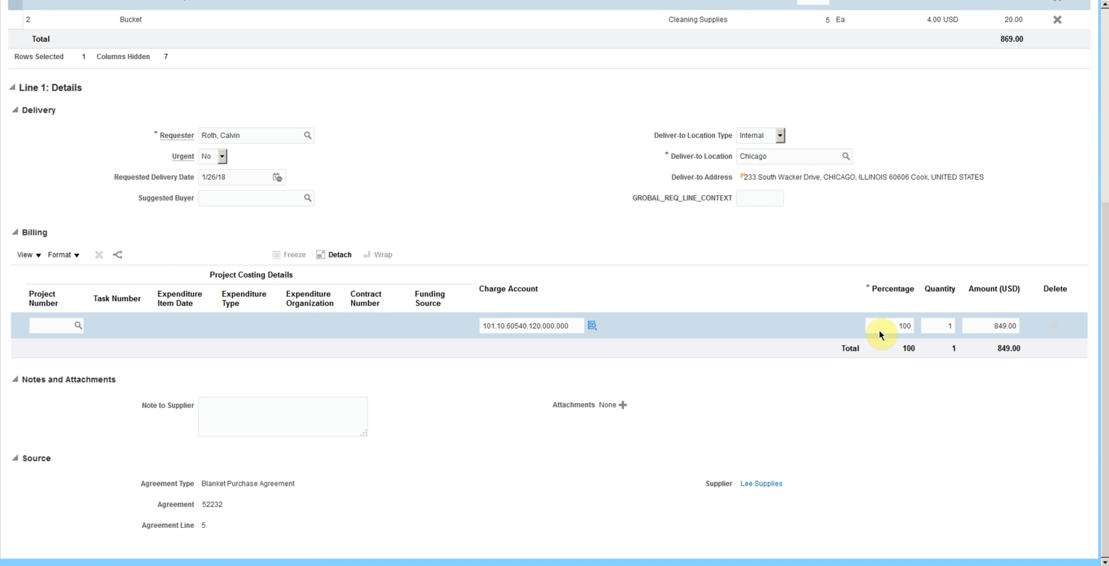
pyautogui.moveTo(798, 404)
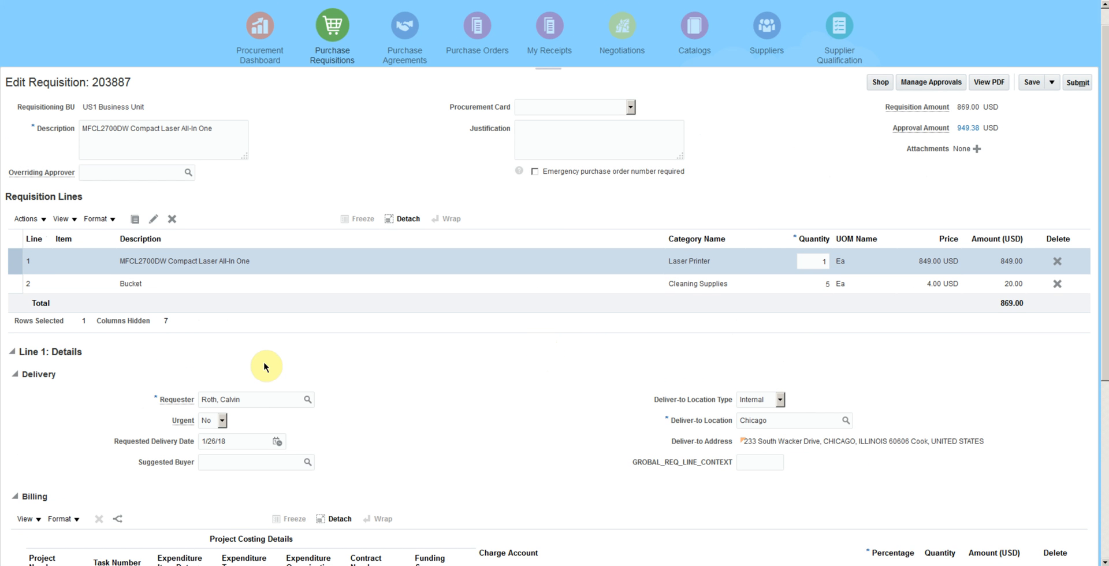
pyautogui.moveTo(250, 379)
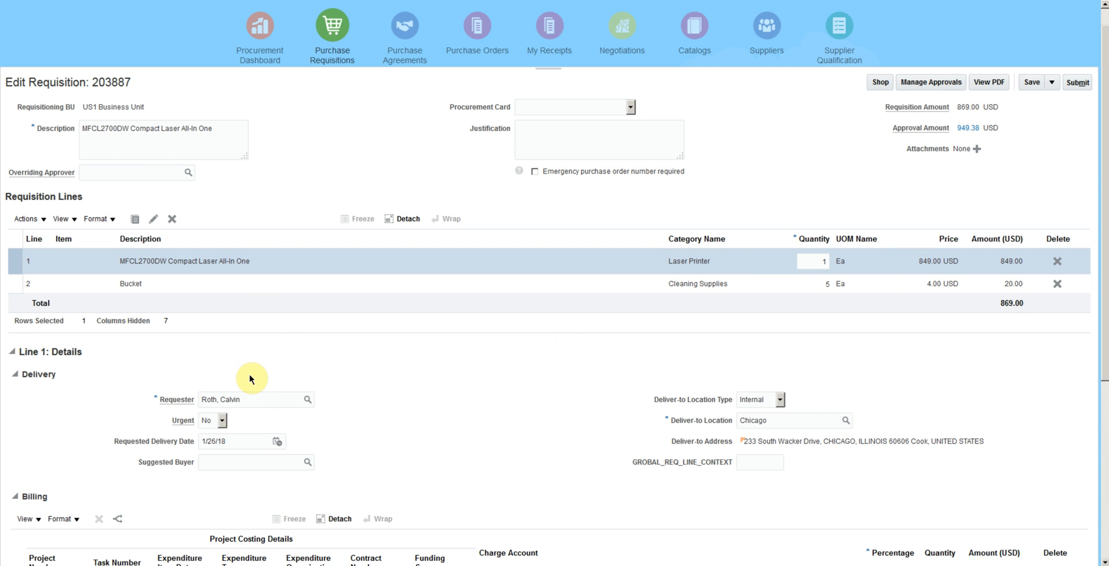
pyautogui.moveTo(442, 387)
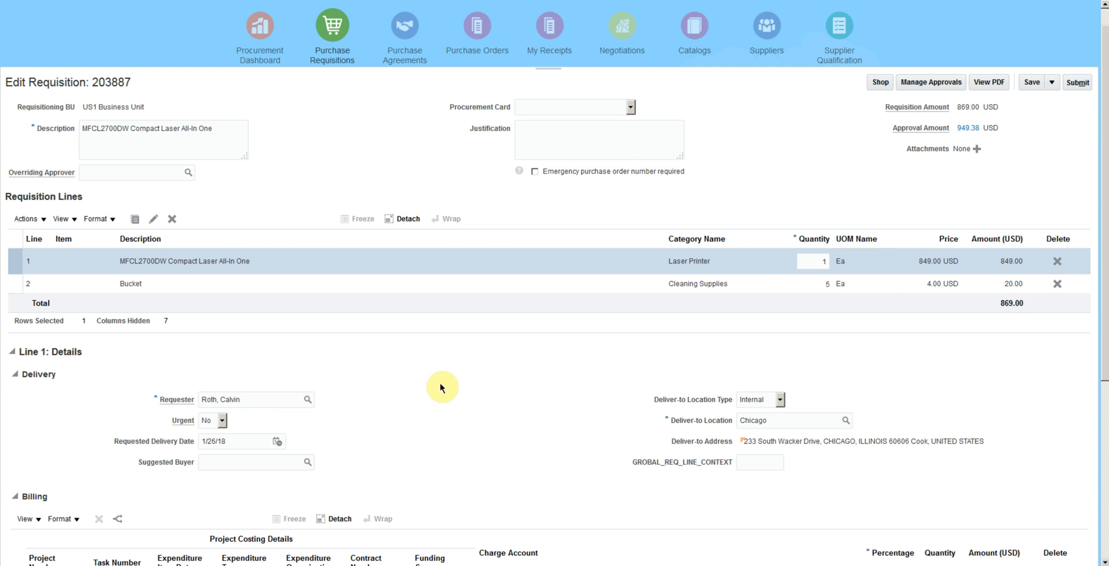
# Open Manage Approvals for requisition 203887 after checking the billing line.
pyautogui.scroll(-3)
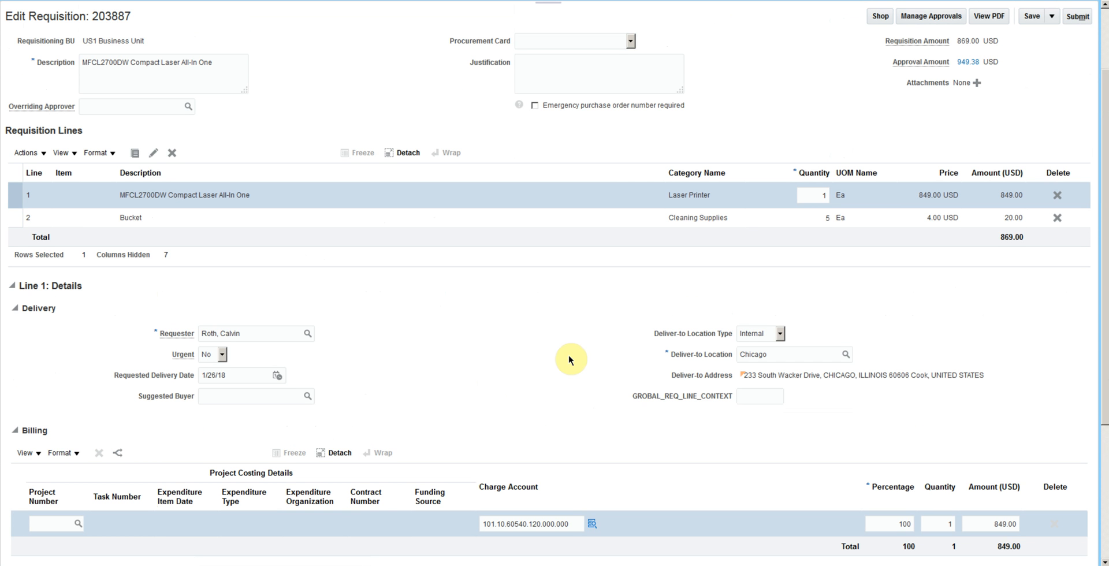
pyautogui.click(931, 16)
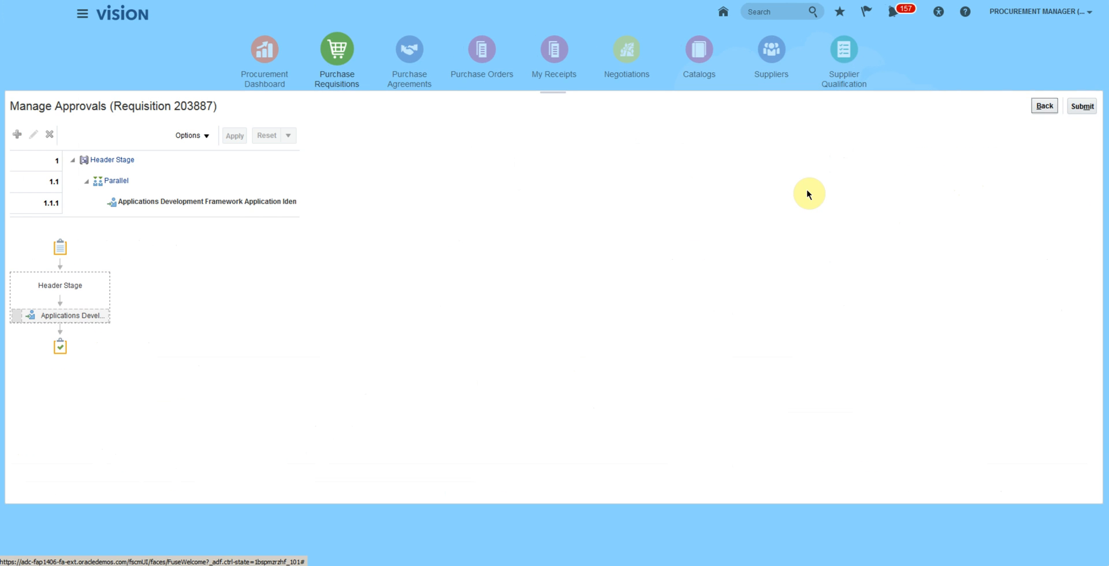
pyautogui.moveTo(129, 423)
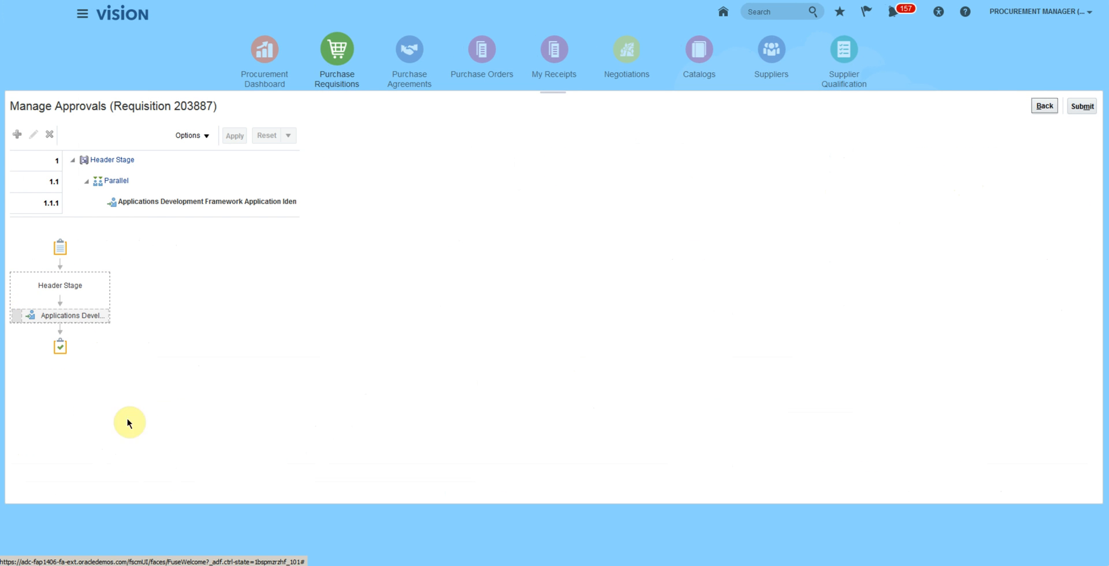
pyautogui.moveTo(114, 367)
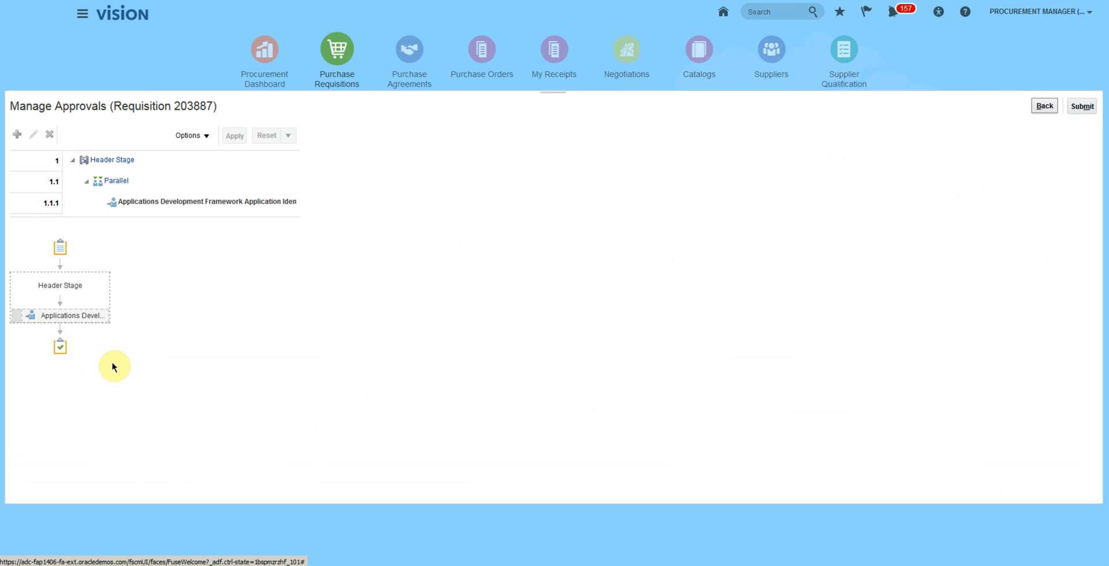
pyautogui.moveTo(289, 350)
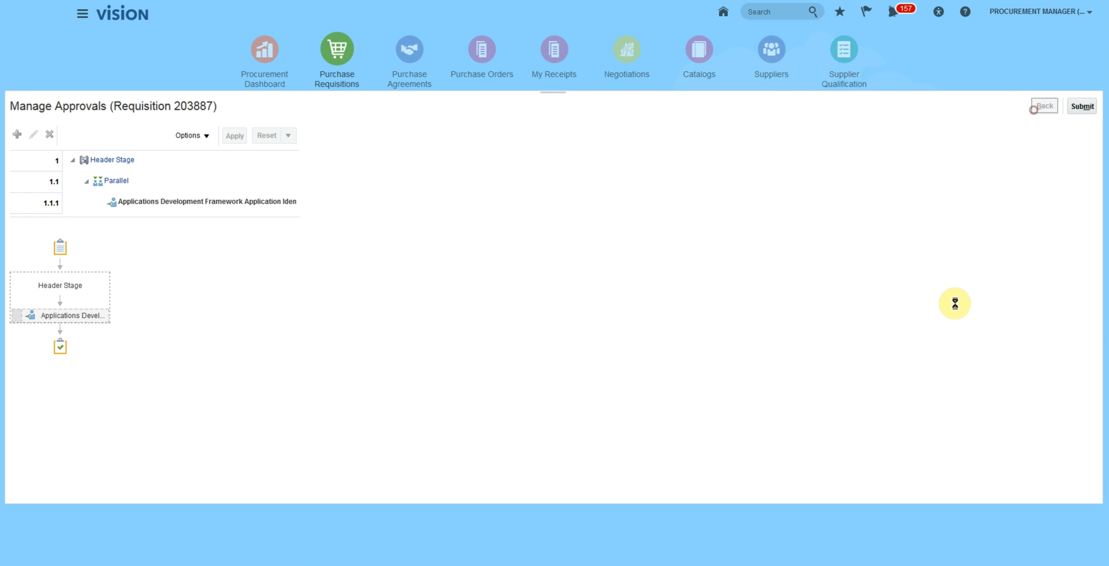
# Go back from Manage Approvals to the Edit Requisition 203887 page.
pyautogui.click(1044, 106)
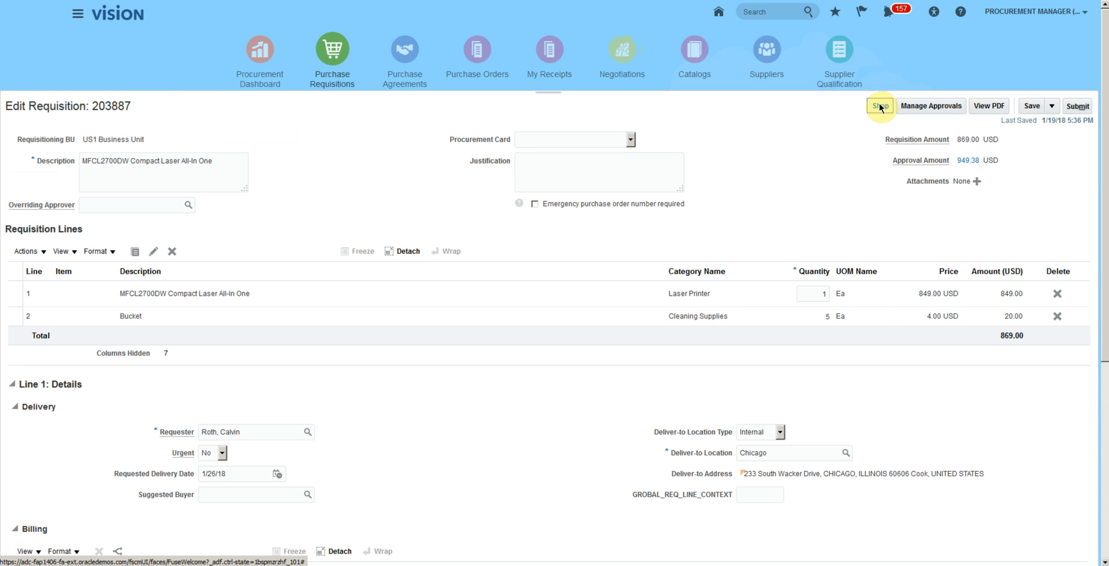
pyautogui.moveTo(846, 206)
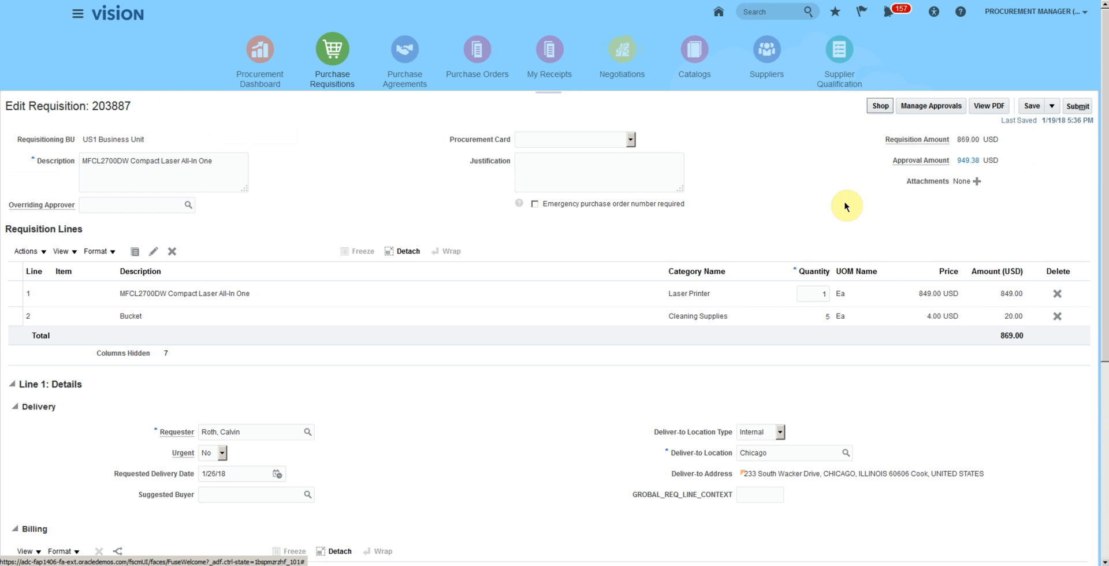
pyautogui.moveTo(835, 240)
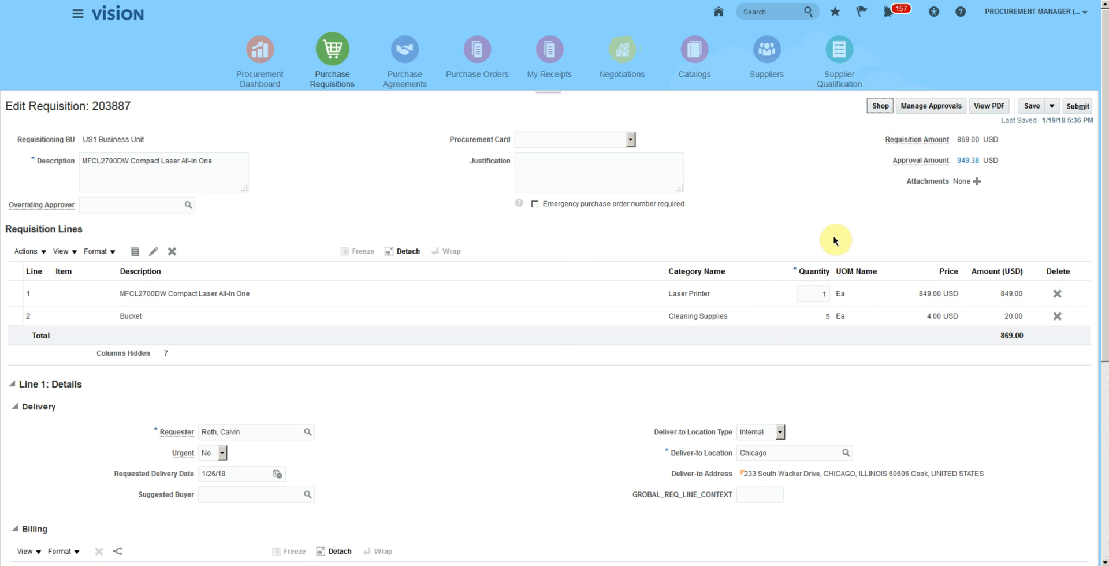
pyautogui.moveTo(449, 425)
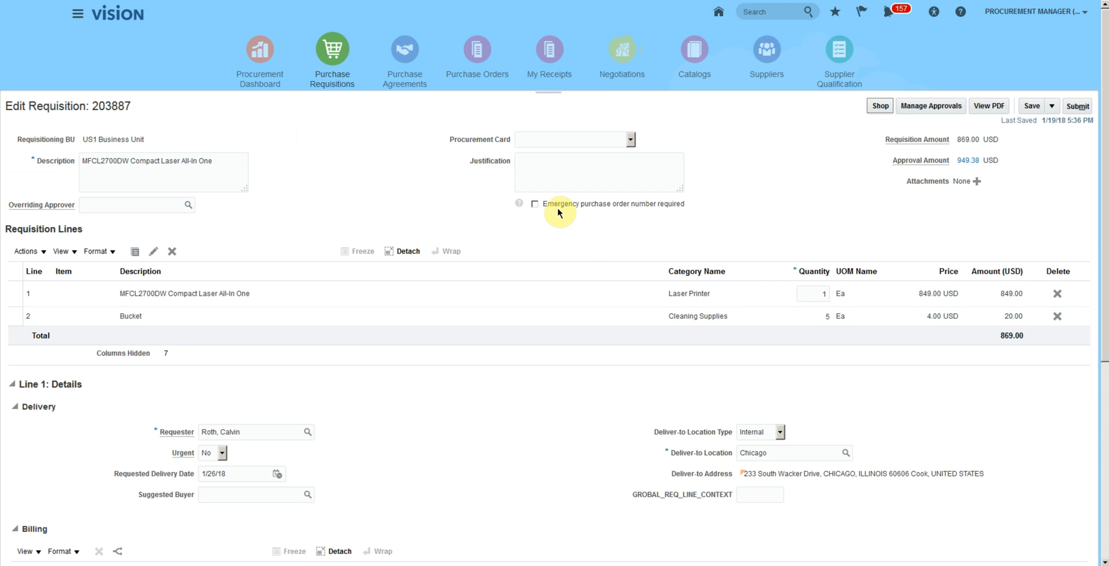
pyautogui.moveTo(535, 208)
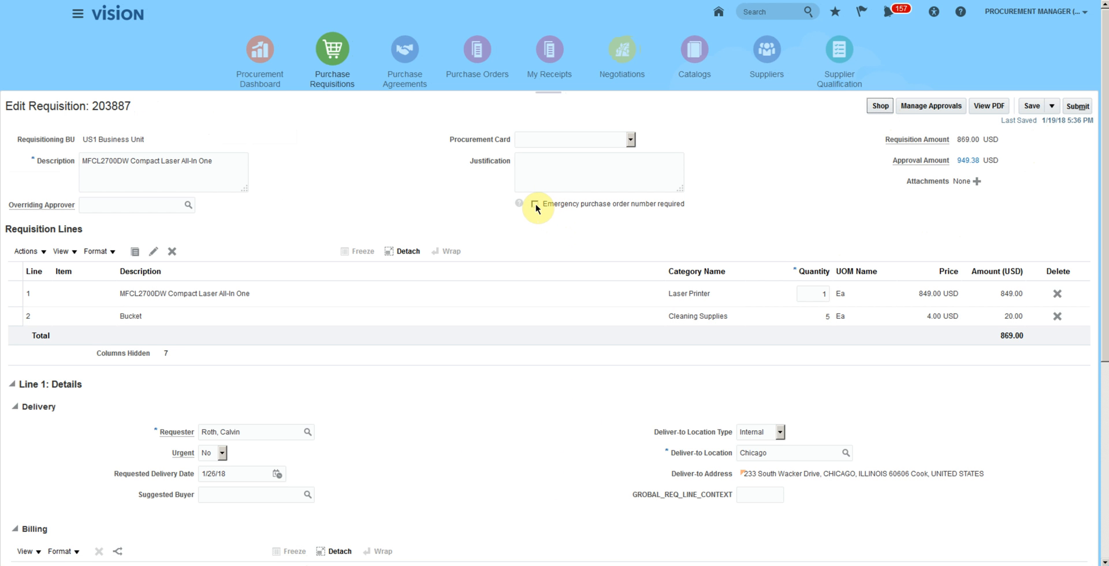
# Toggle Emergency purchase order on and off, then submit requisition 203887 for approval.
pyautogui.click(533, 204)
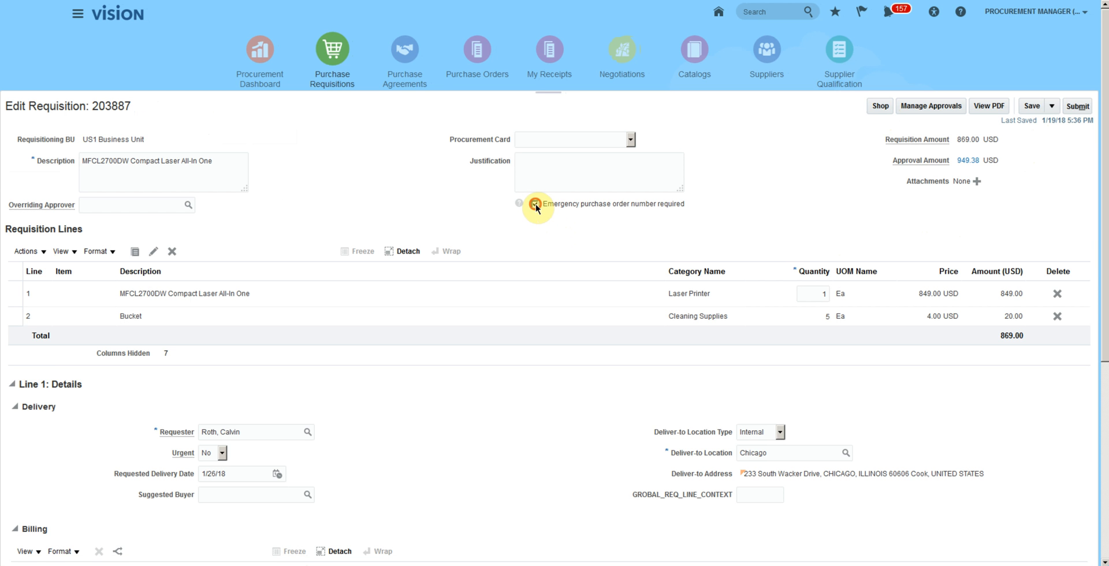
pyautogui.click(535, 204)
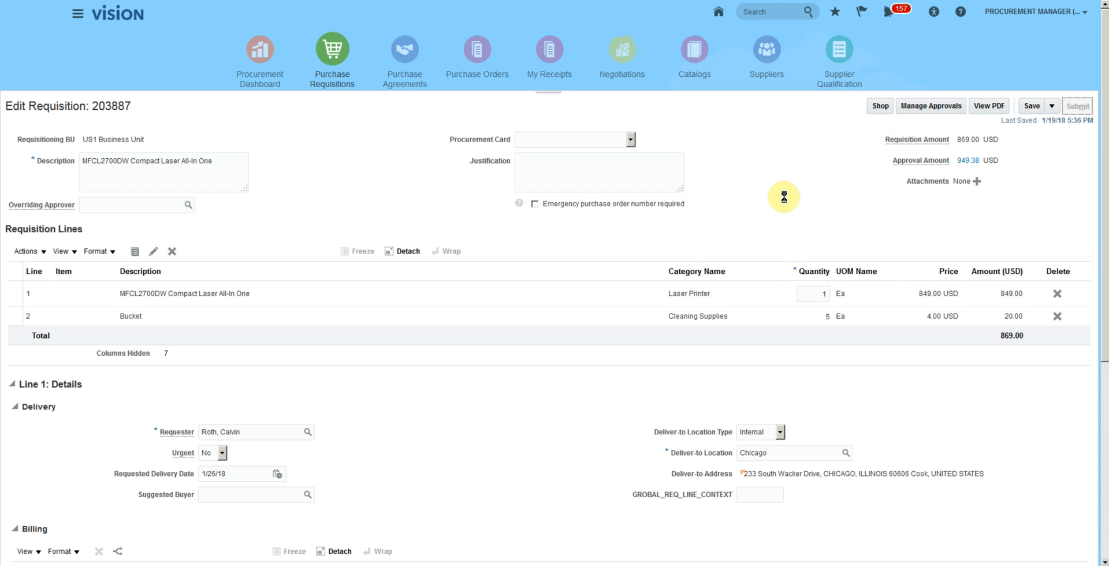
pyautogui.click(1077, 105)
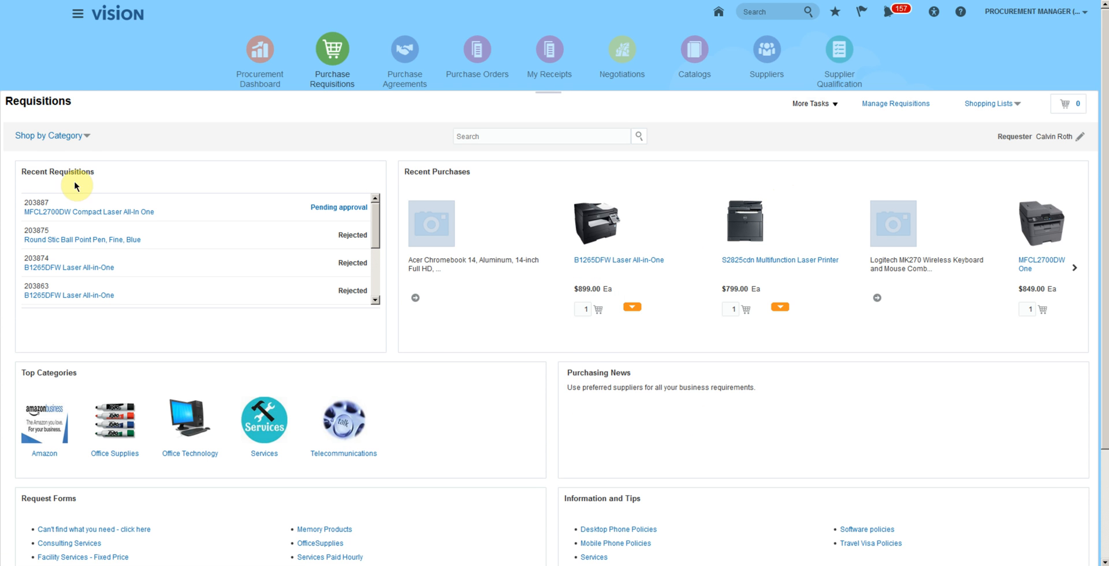
pyautogui.moveTo(110, 171)
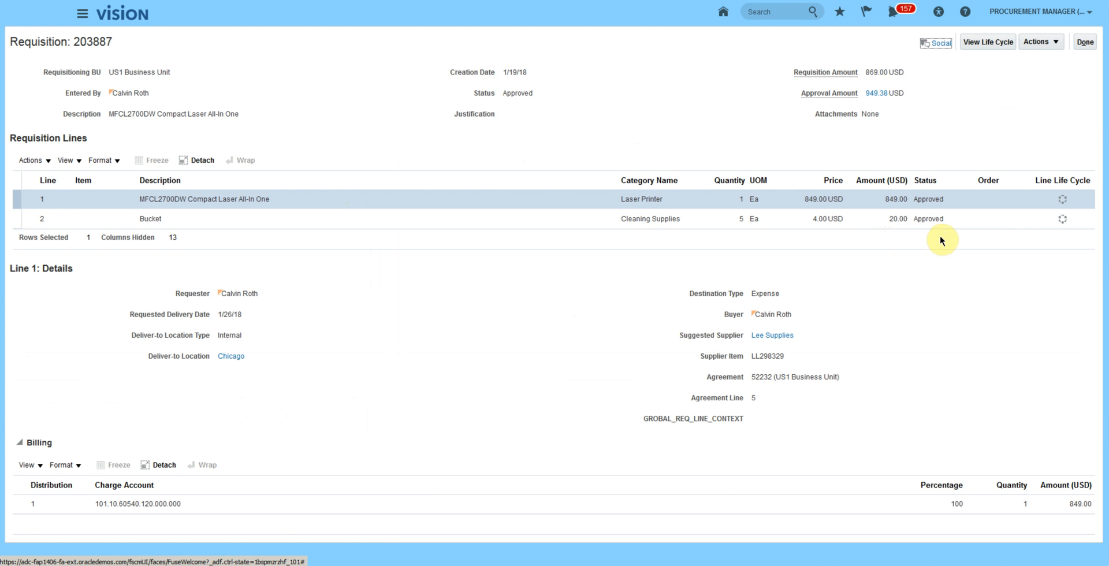
pyautogui.moveTo(913, 138)
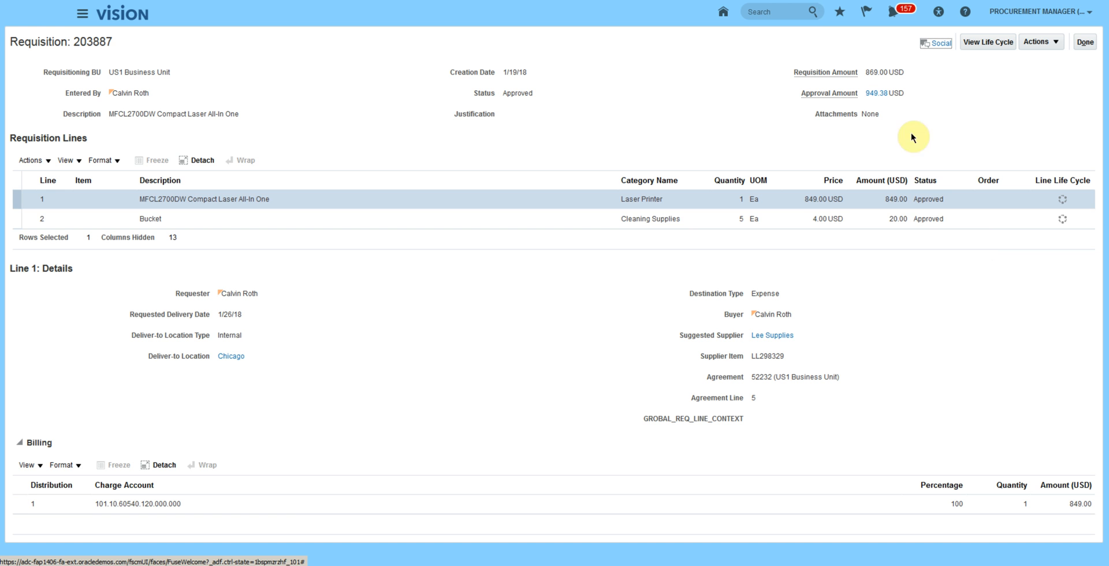
pyautogui.moveTo(931, 150)
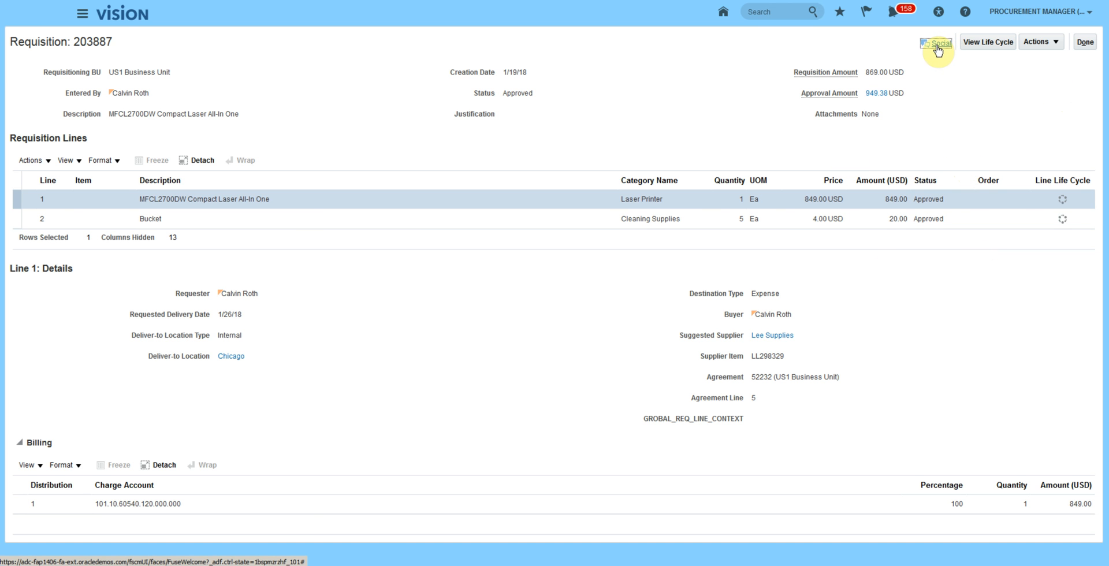
pyautogui.moveTo(936, 42)
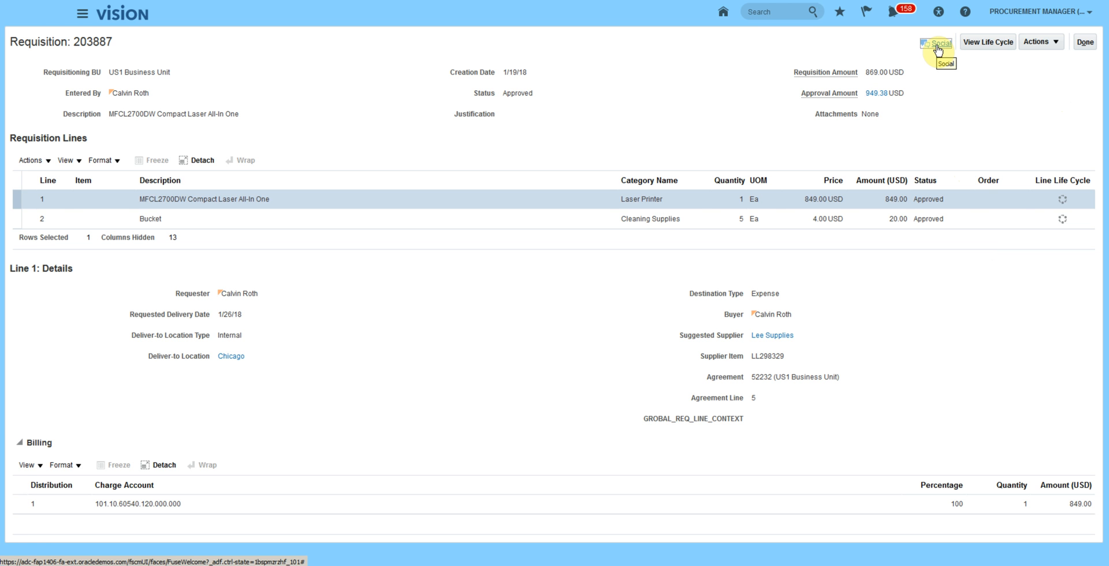
pyautogui.moveTo(480, 79)
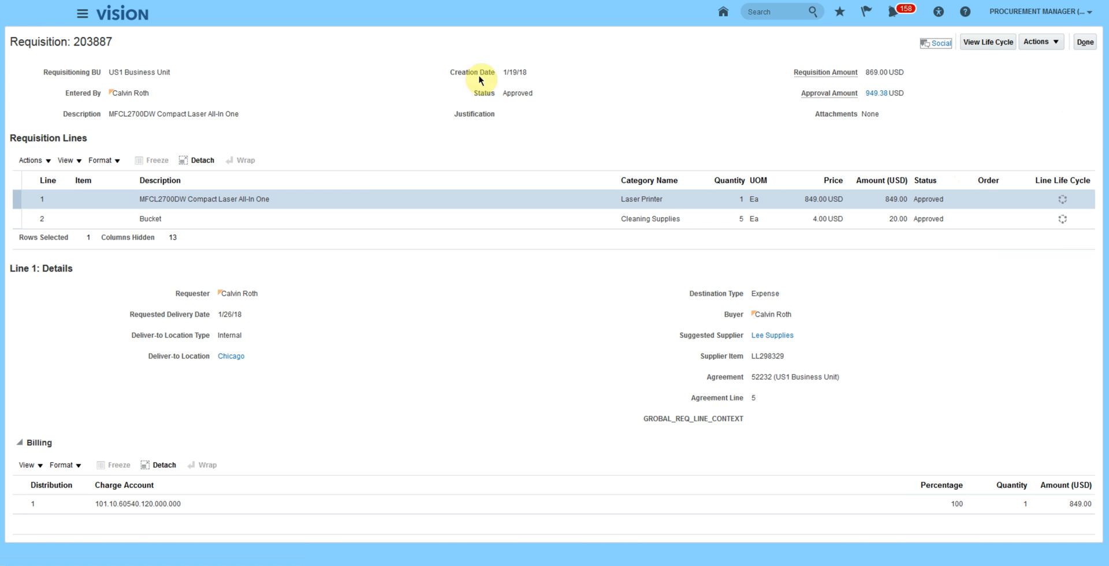
# Finish viewing requisition 203887 and return to Requisitions, where it shows as Approved.
pyautogui.click(1084, 42)
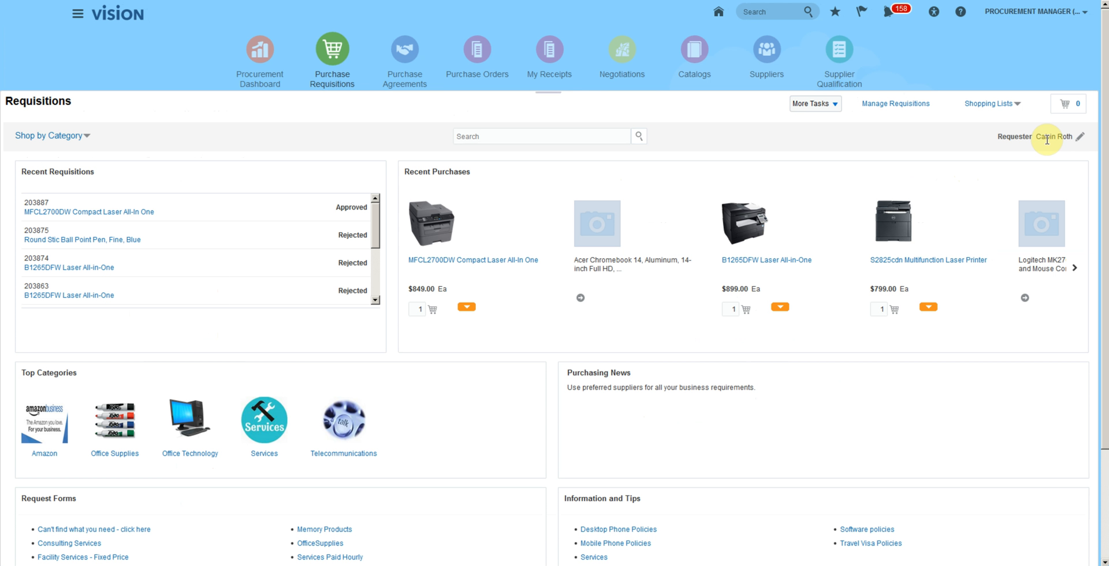